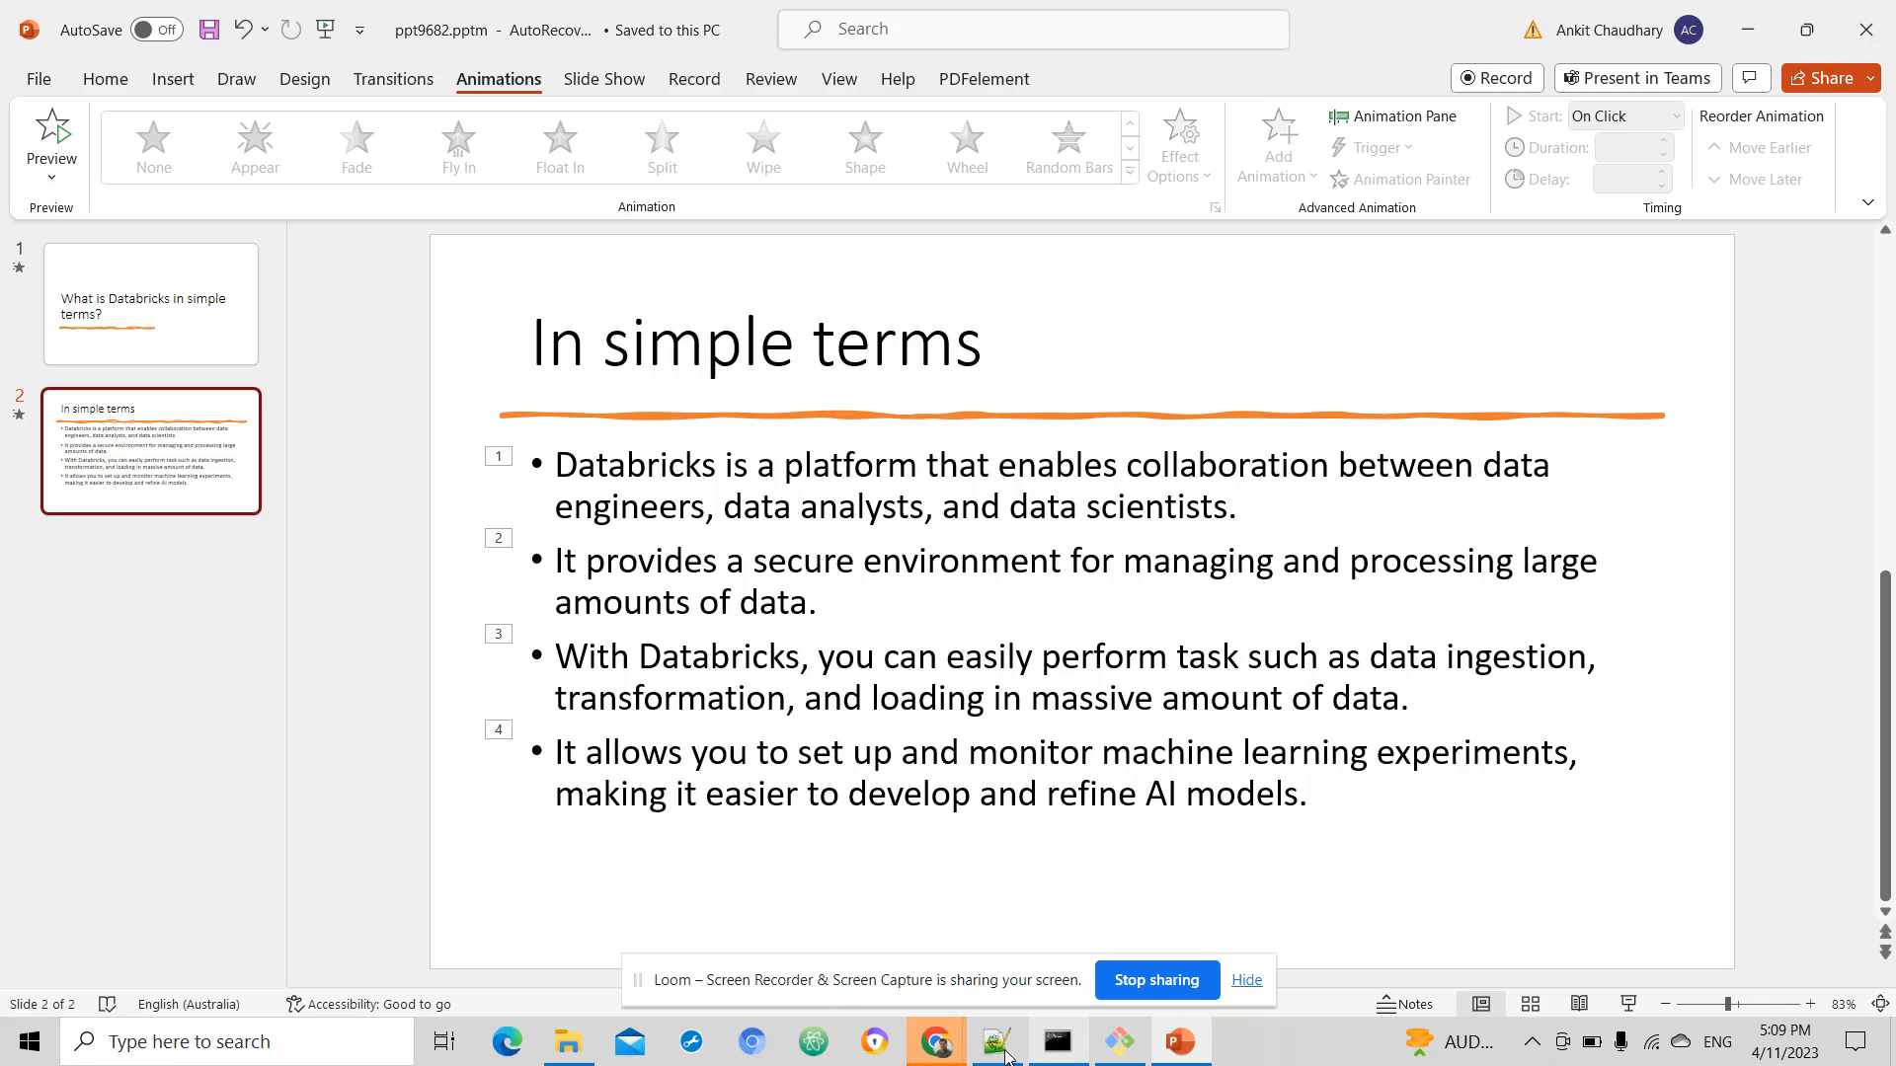
Switch from PowerPoint to the Chrome window showing the Databricks notebook
{"action": "left_click", "coordinate": [934, 1040]}
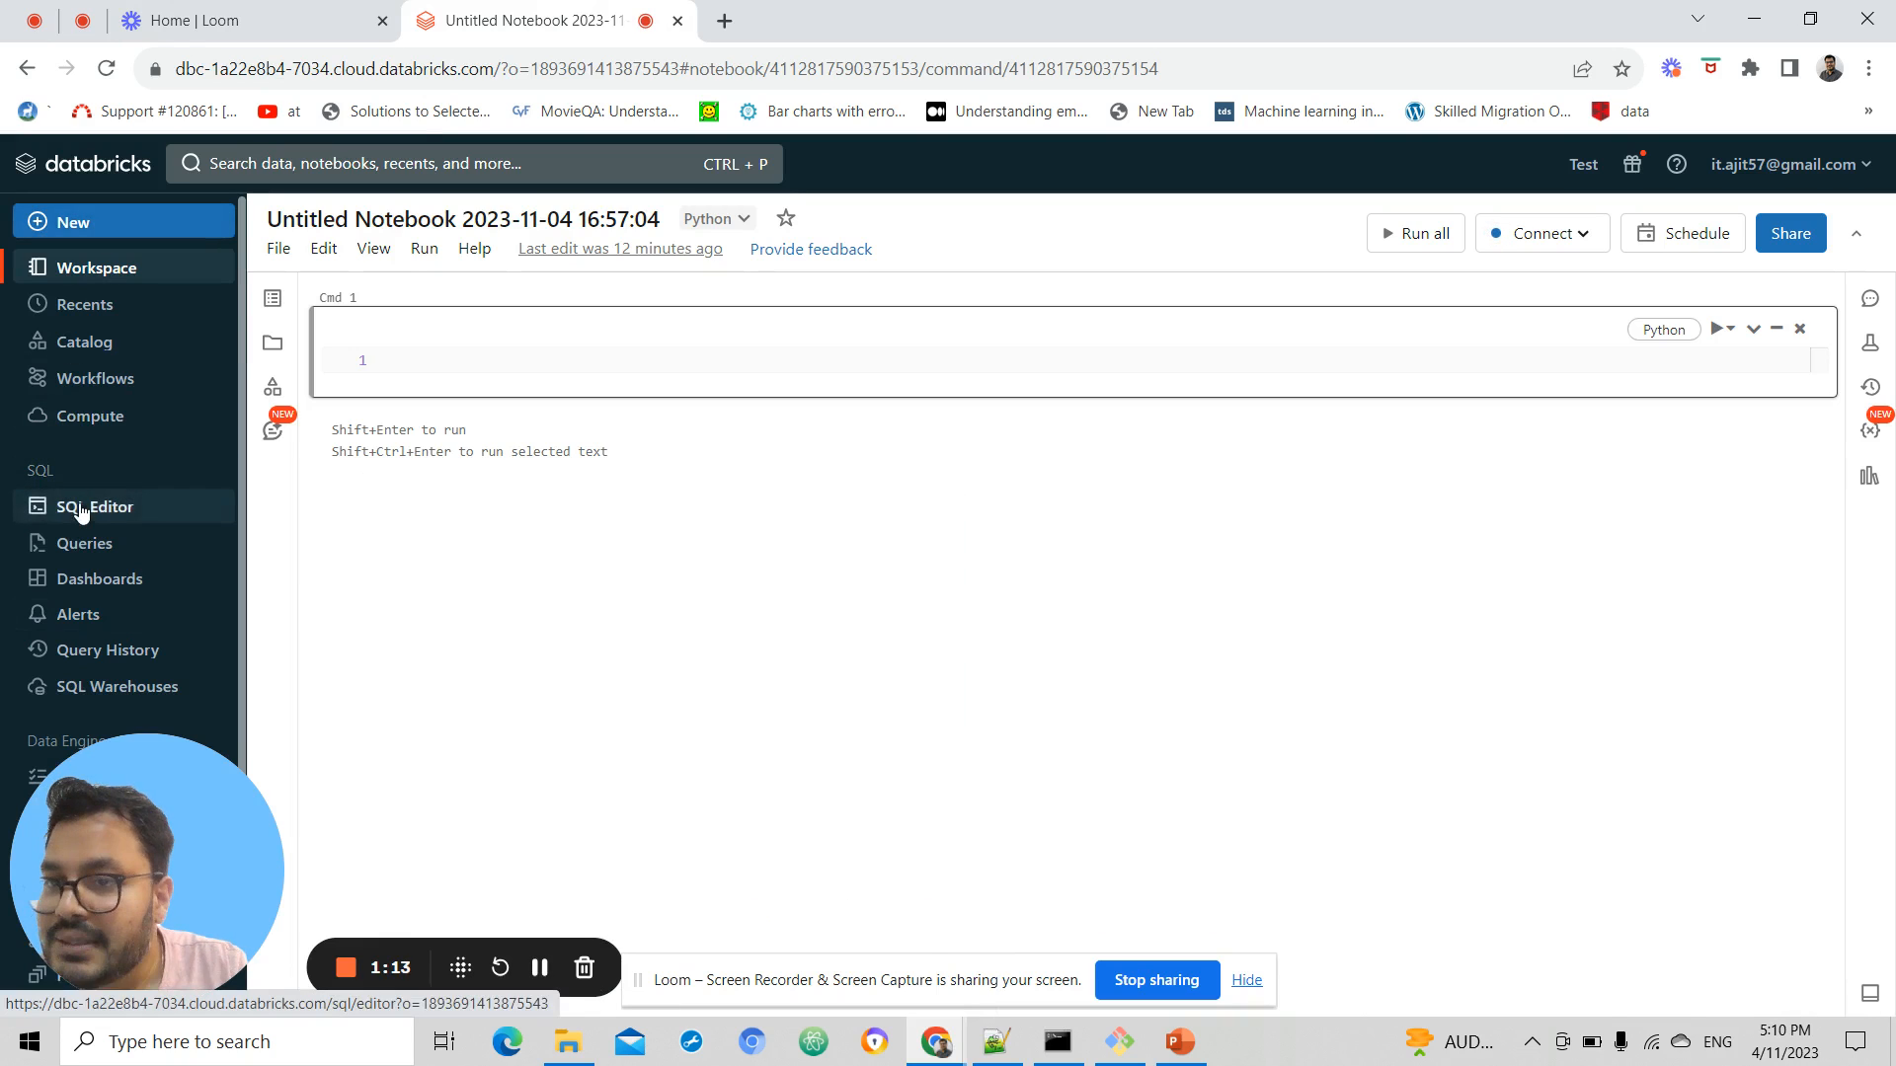
{"action": "scroll", "scroll_direction": "down", "scroll_amount": 3}
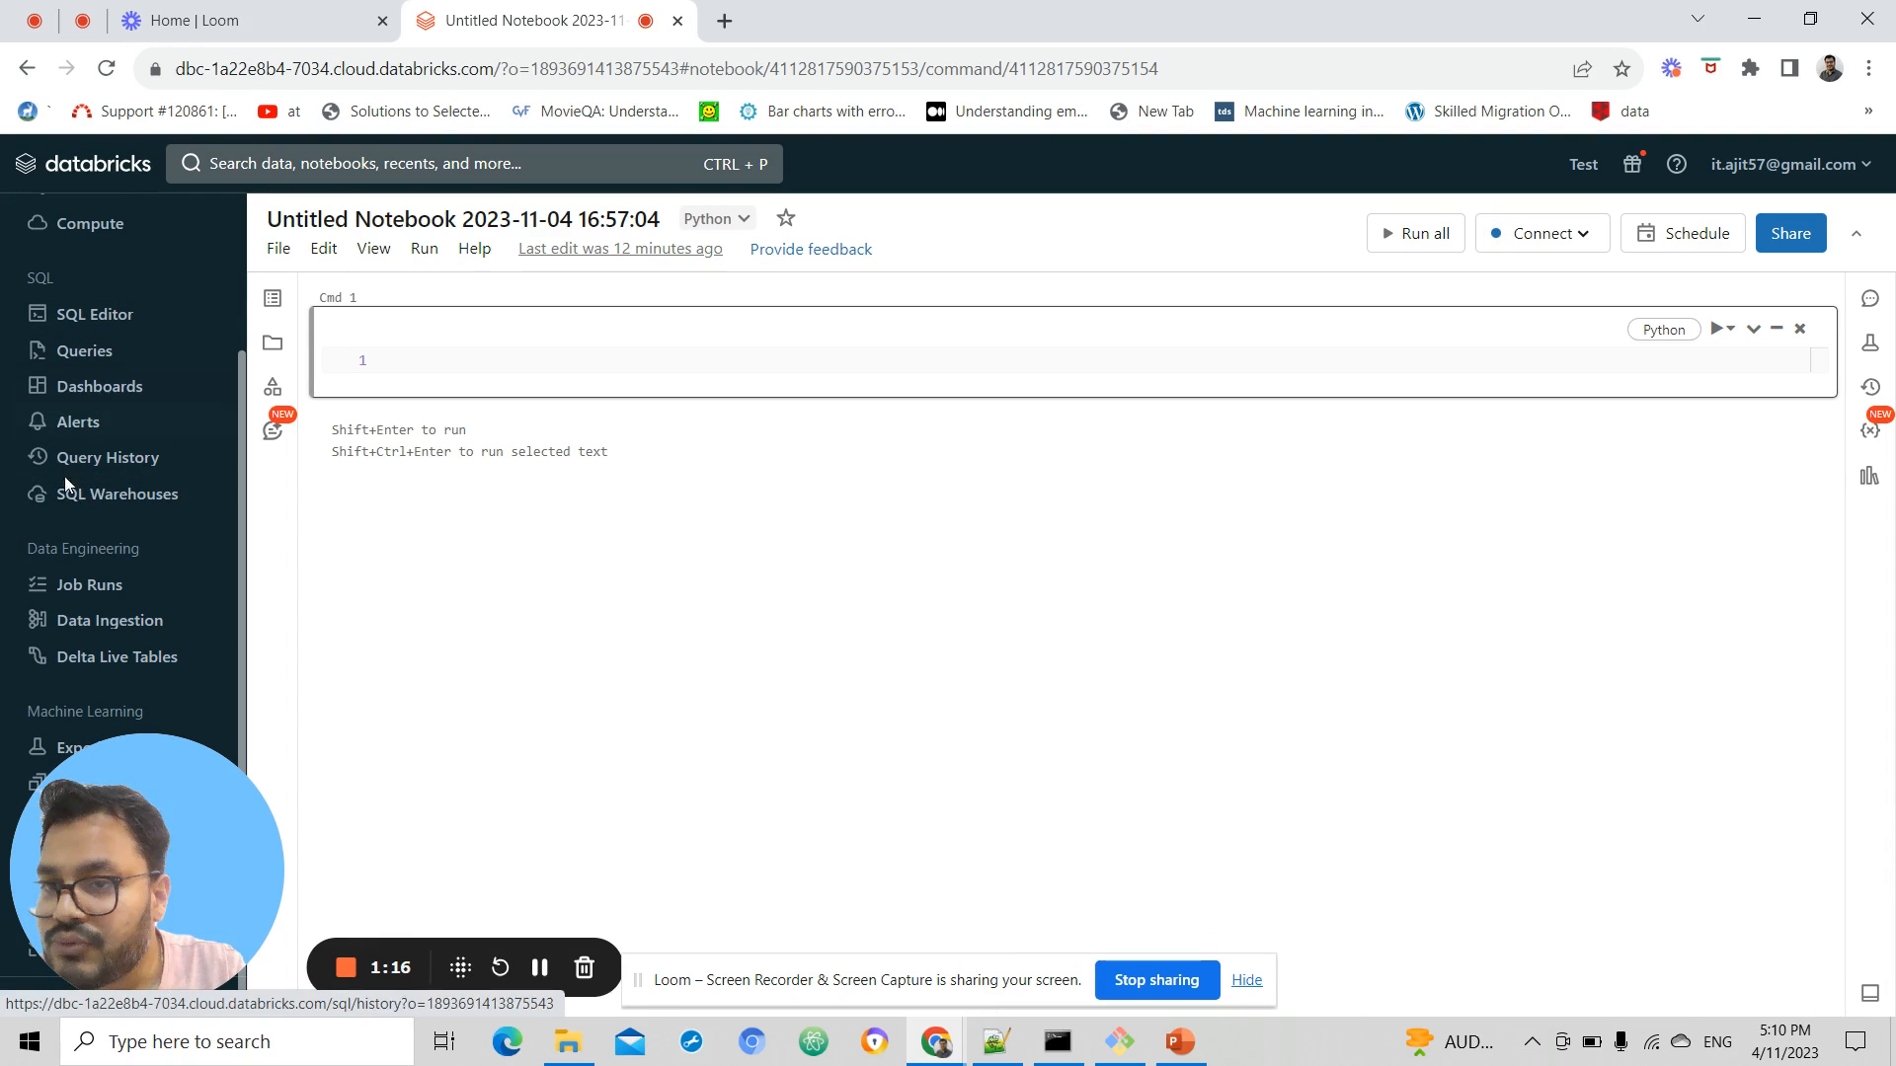
{"action": "mouse_move", "coordinate": [107, 520]}
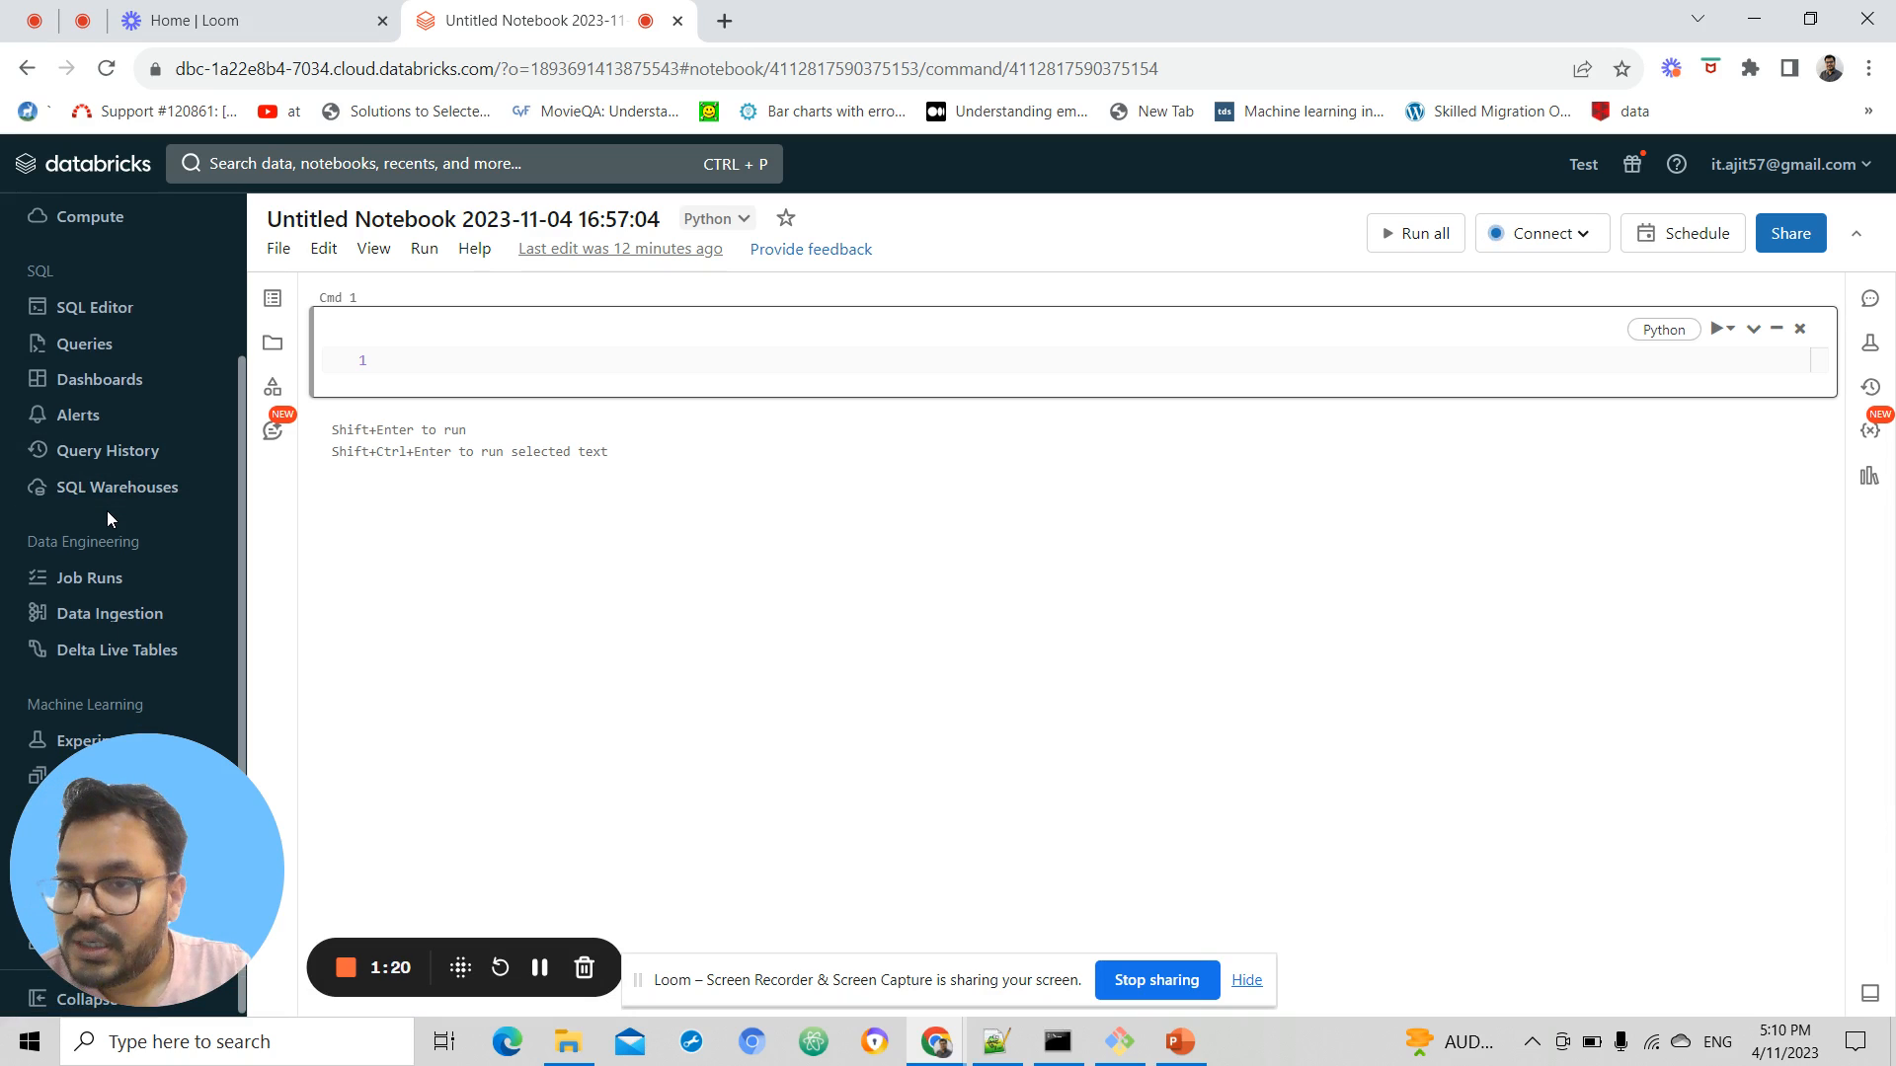
{"action": "mouse_move", "coordinate": [142, 758]}
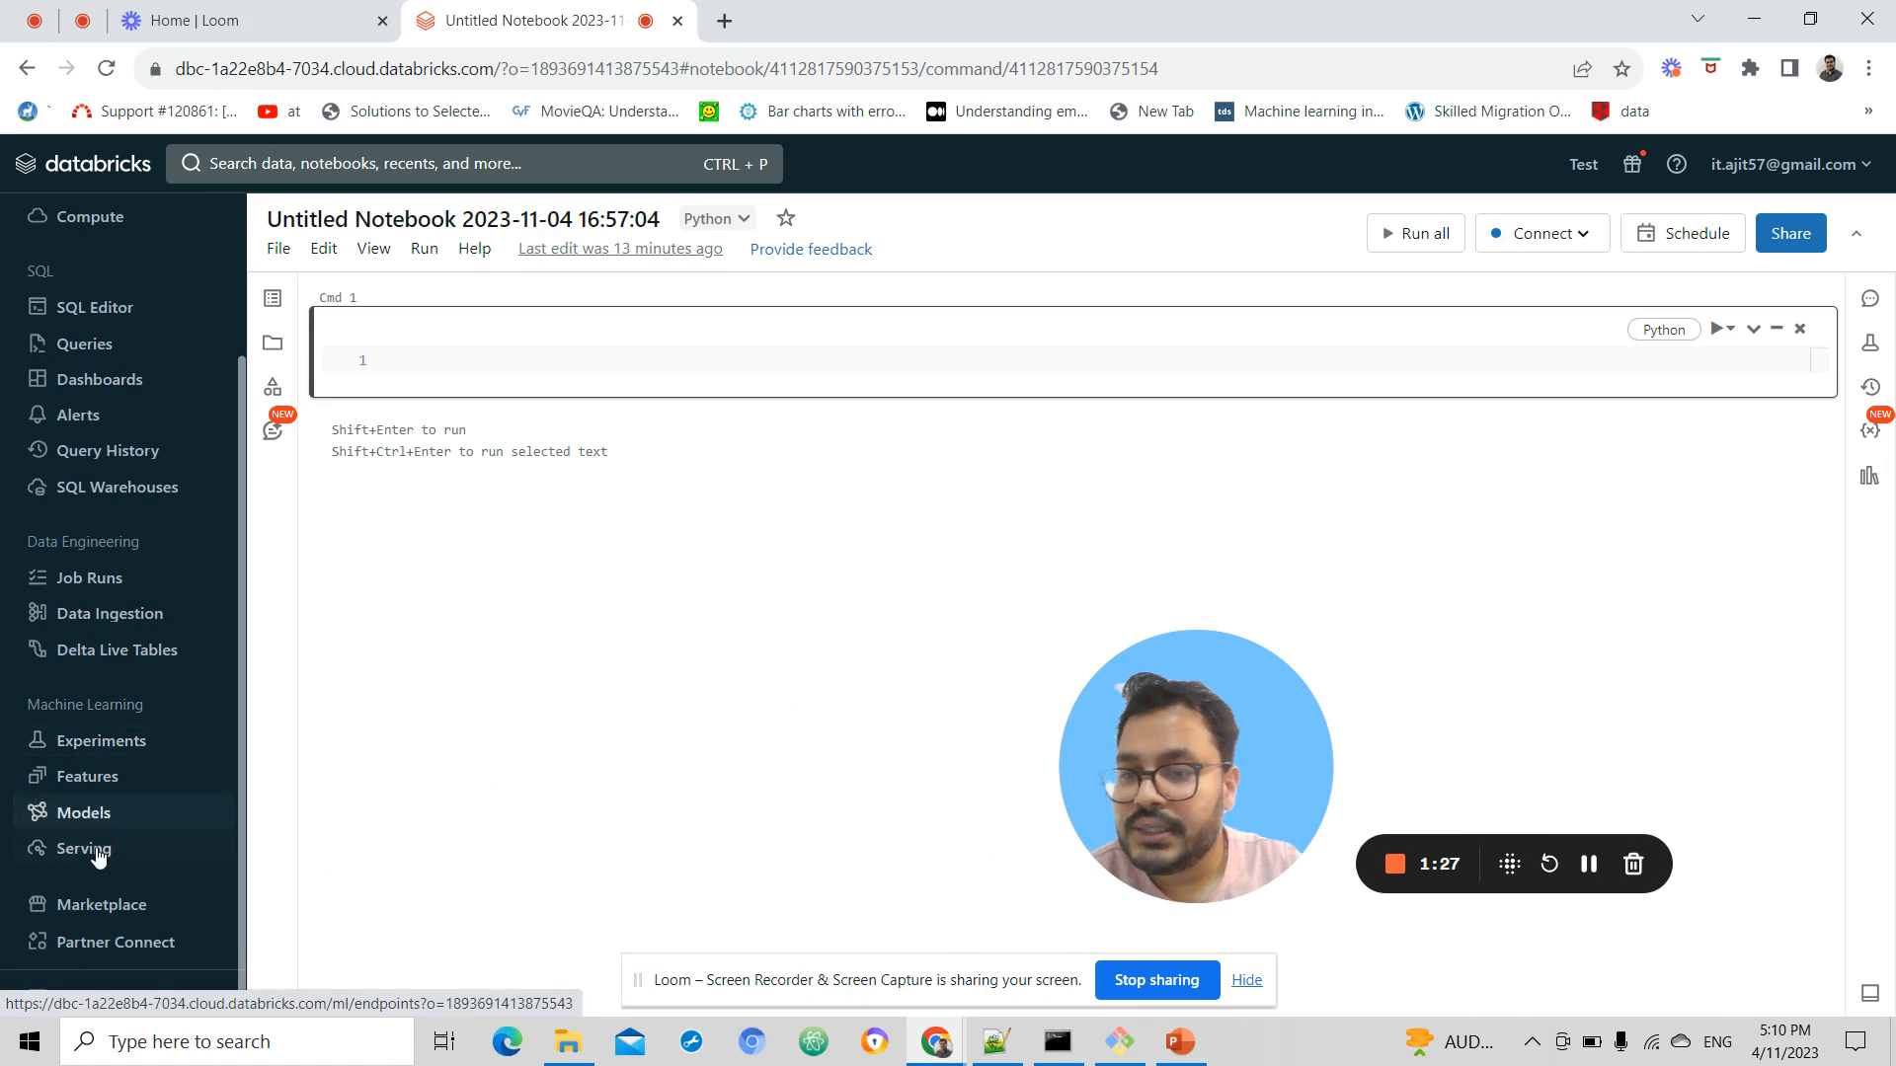
{"action": "mouse_move", "coordinate": [85, 812]}
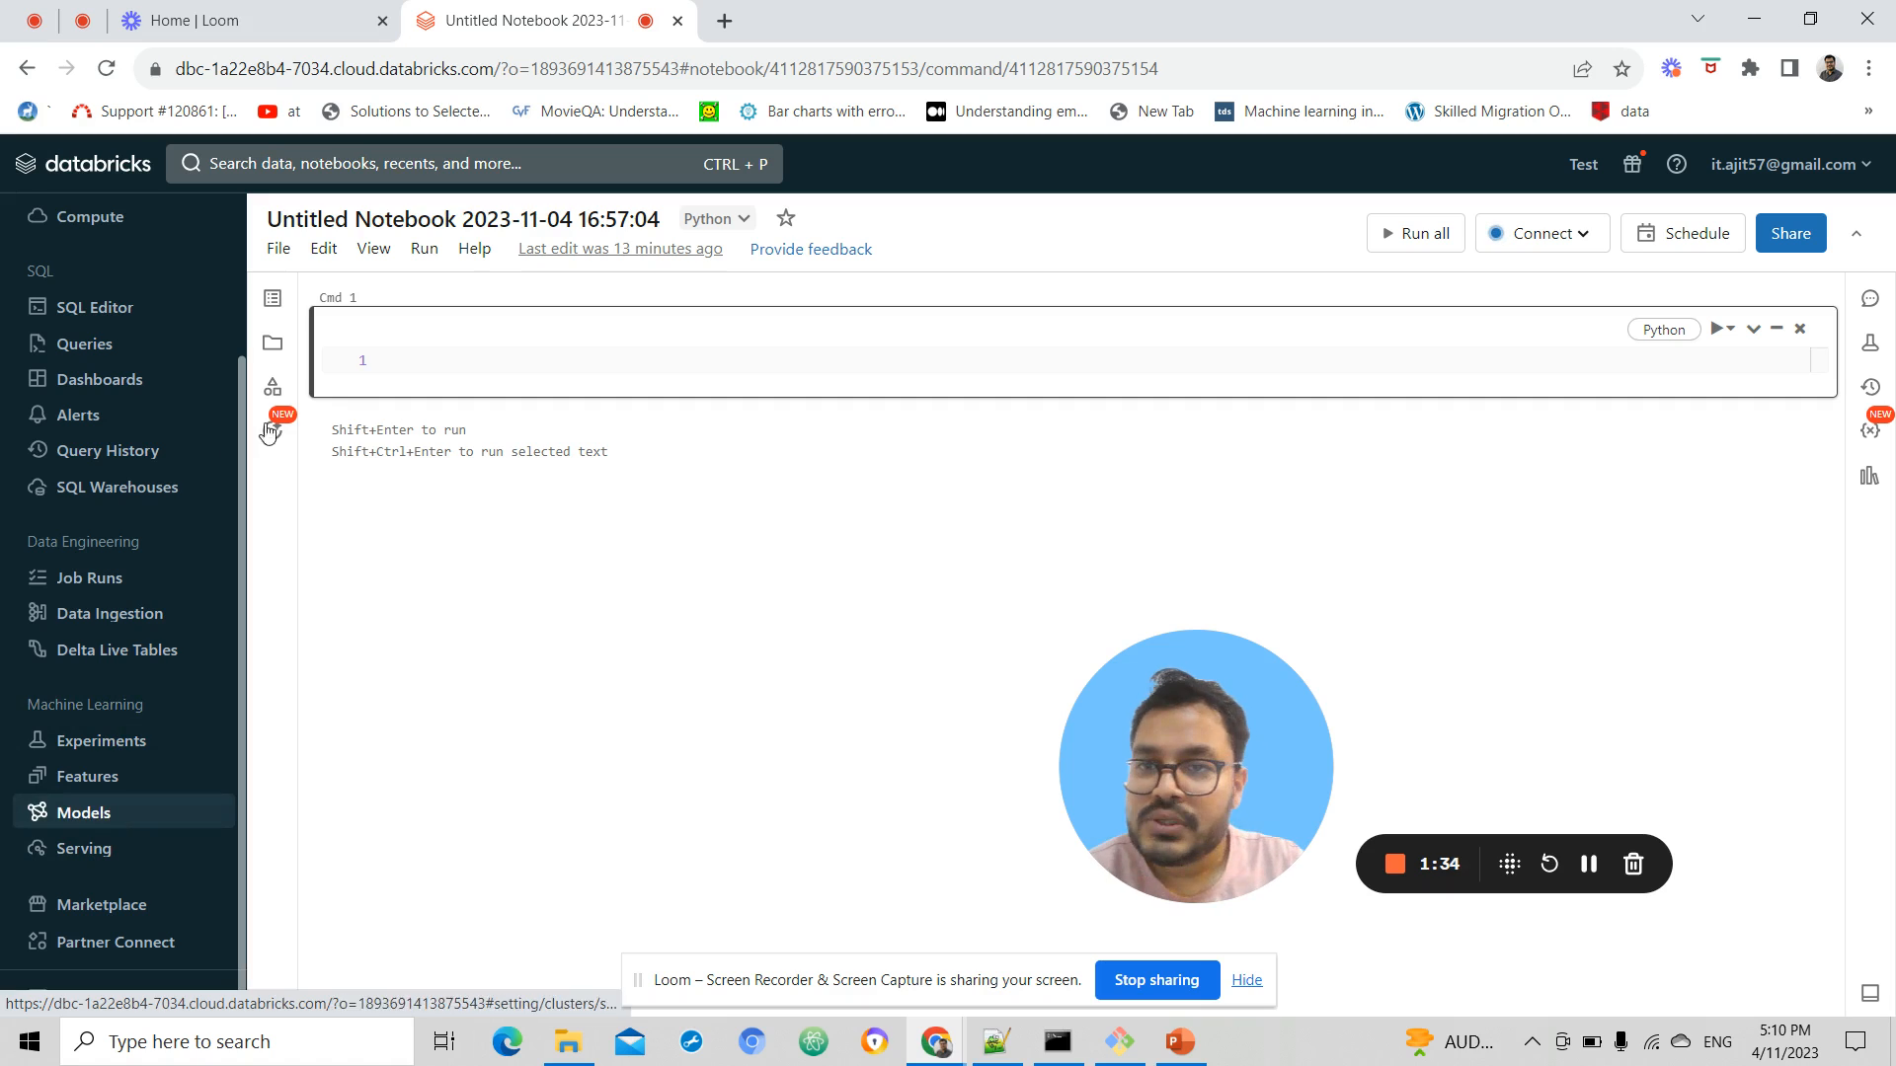
{"action": "left_click", "coordinate": [399, 361]}
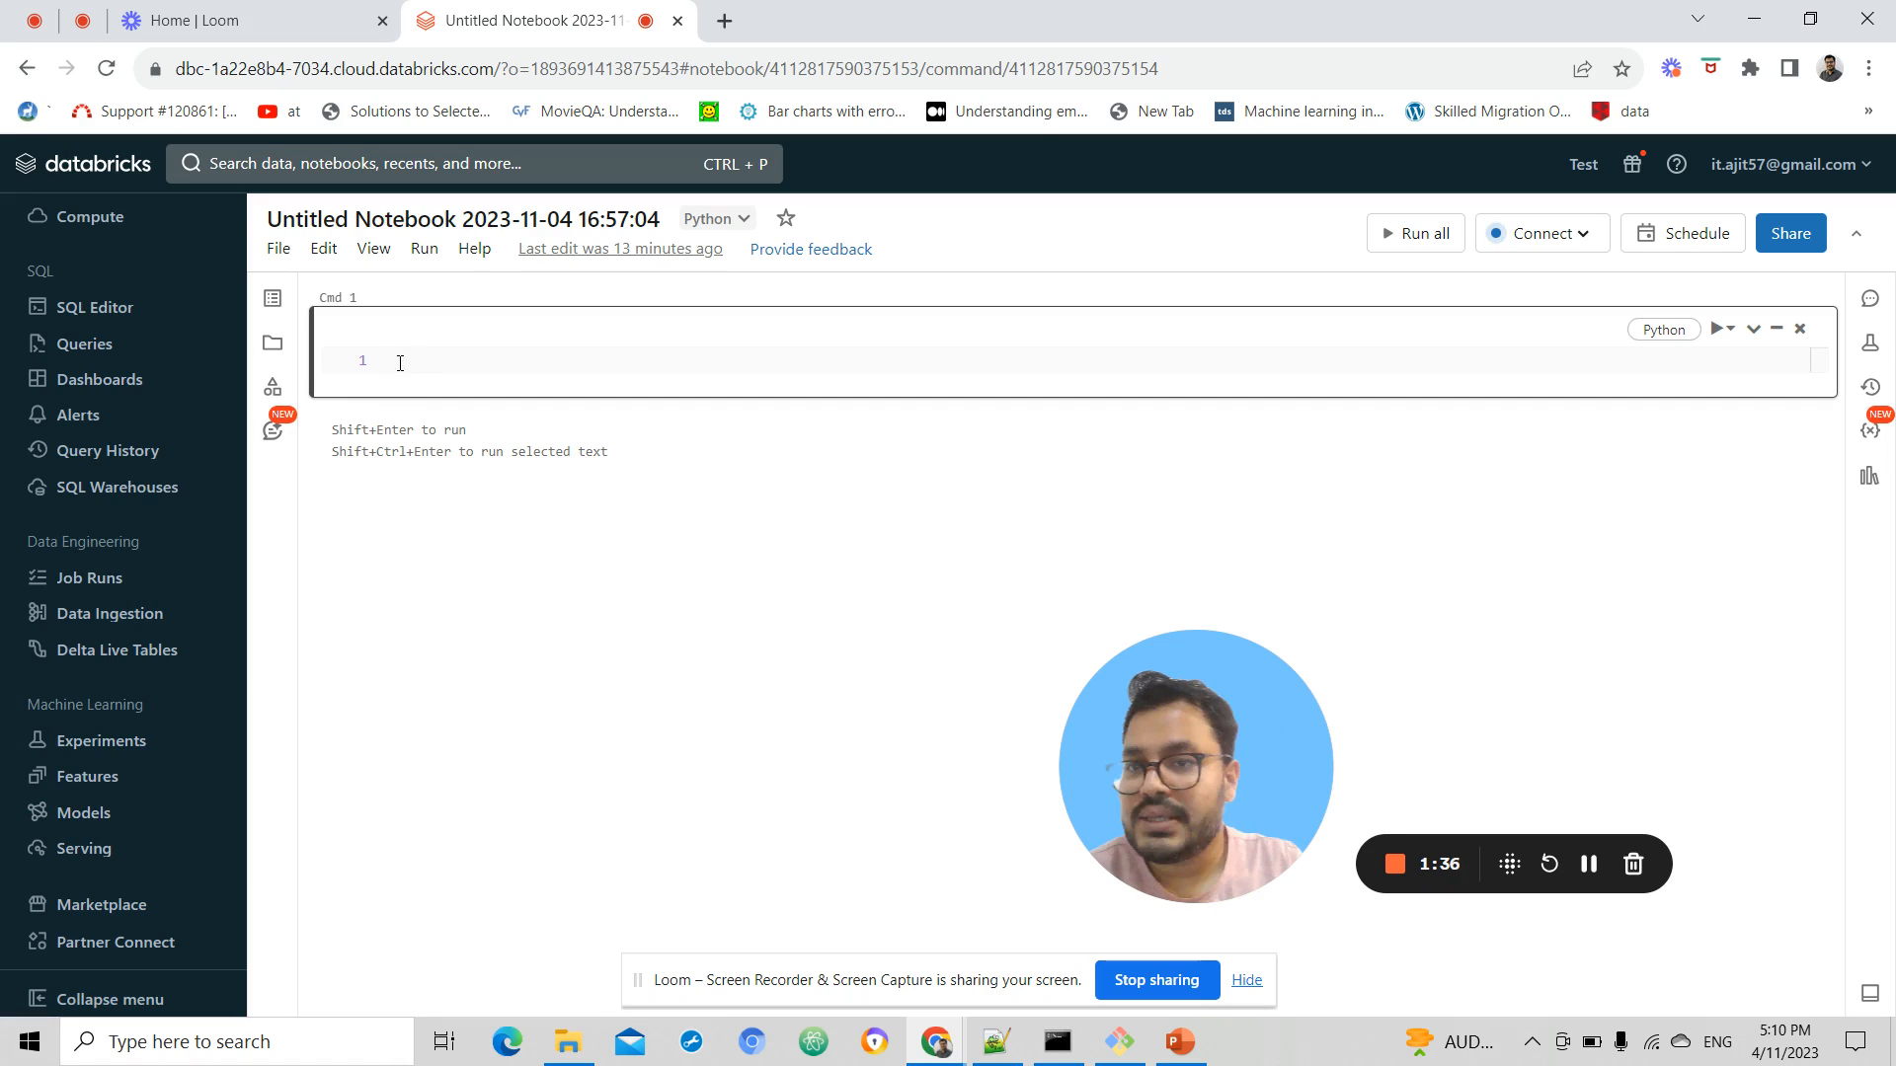
{"action": "mouse_move", "coordinate": [1569, 215]}
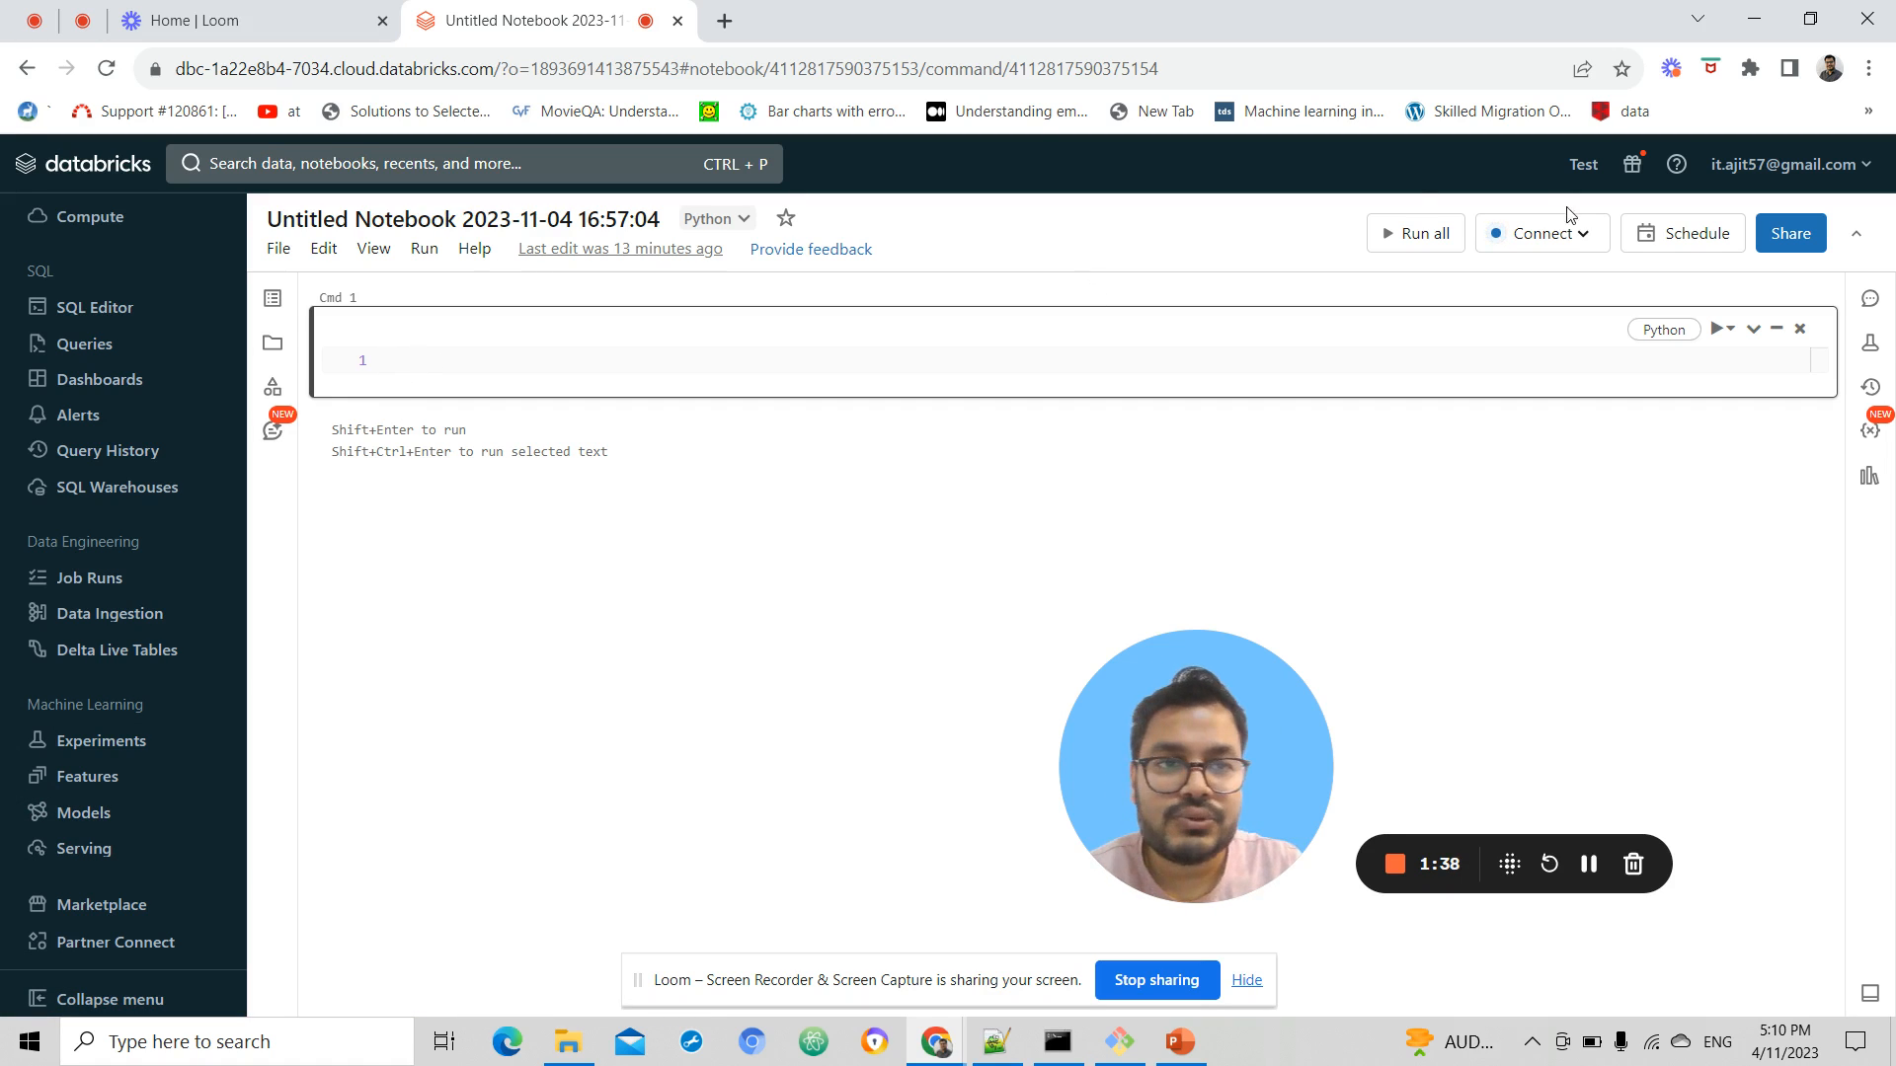
{"action": "mouse_move", "coordinate": [1695, 233]}
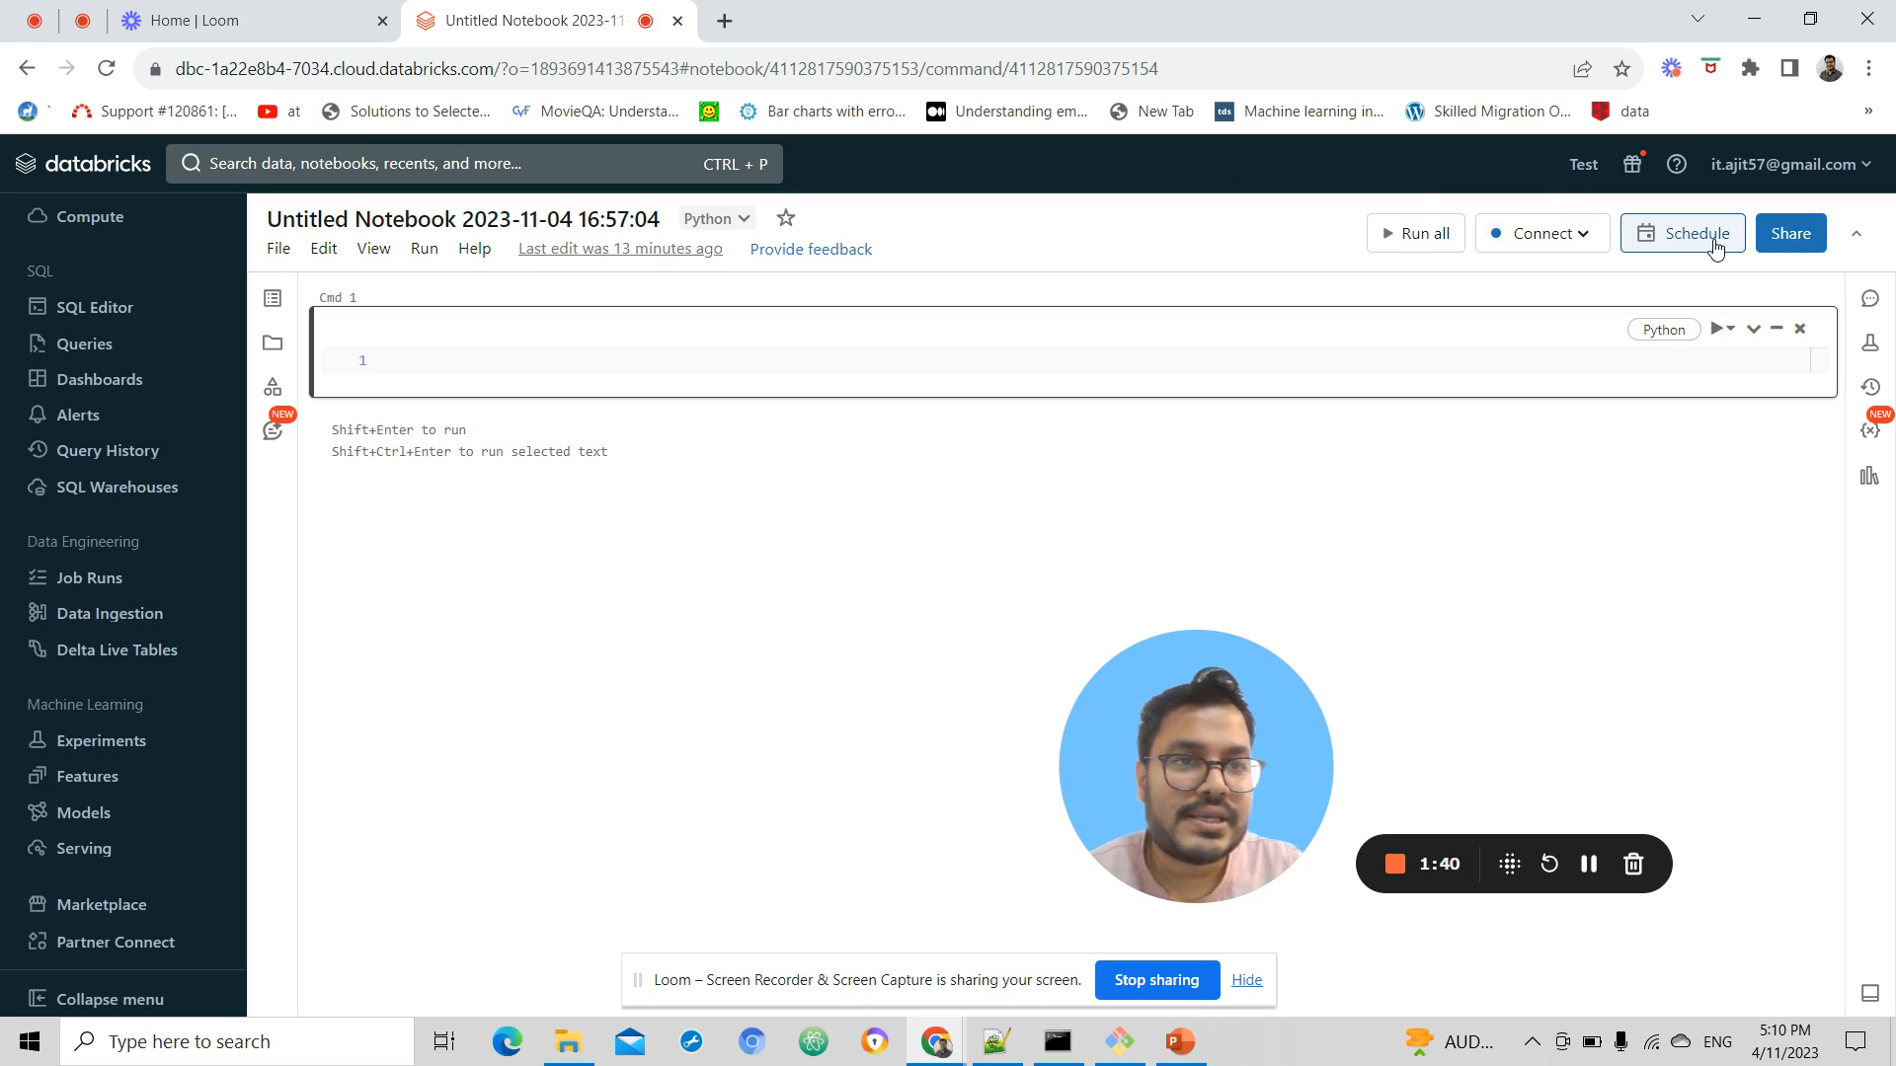
{"action": "mouse_move", "coordinate": [1078, 448]}
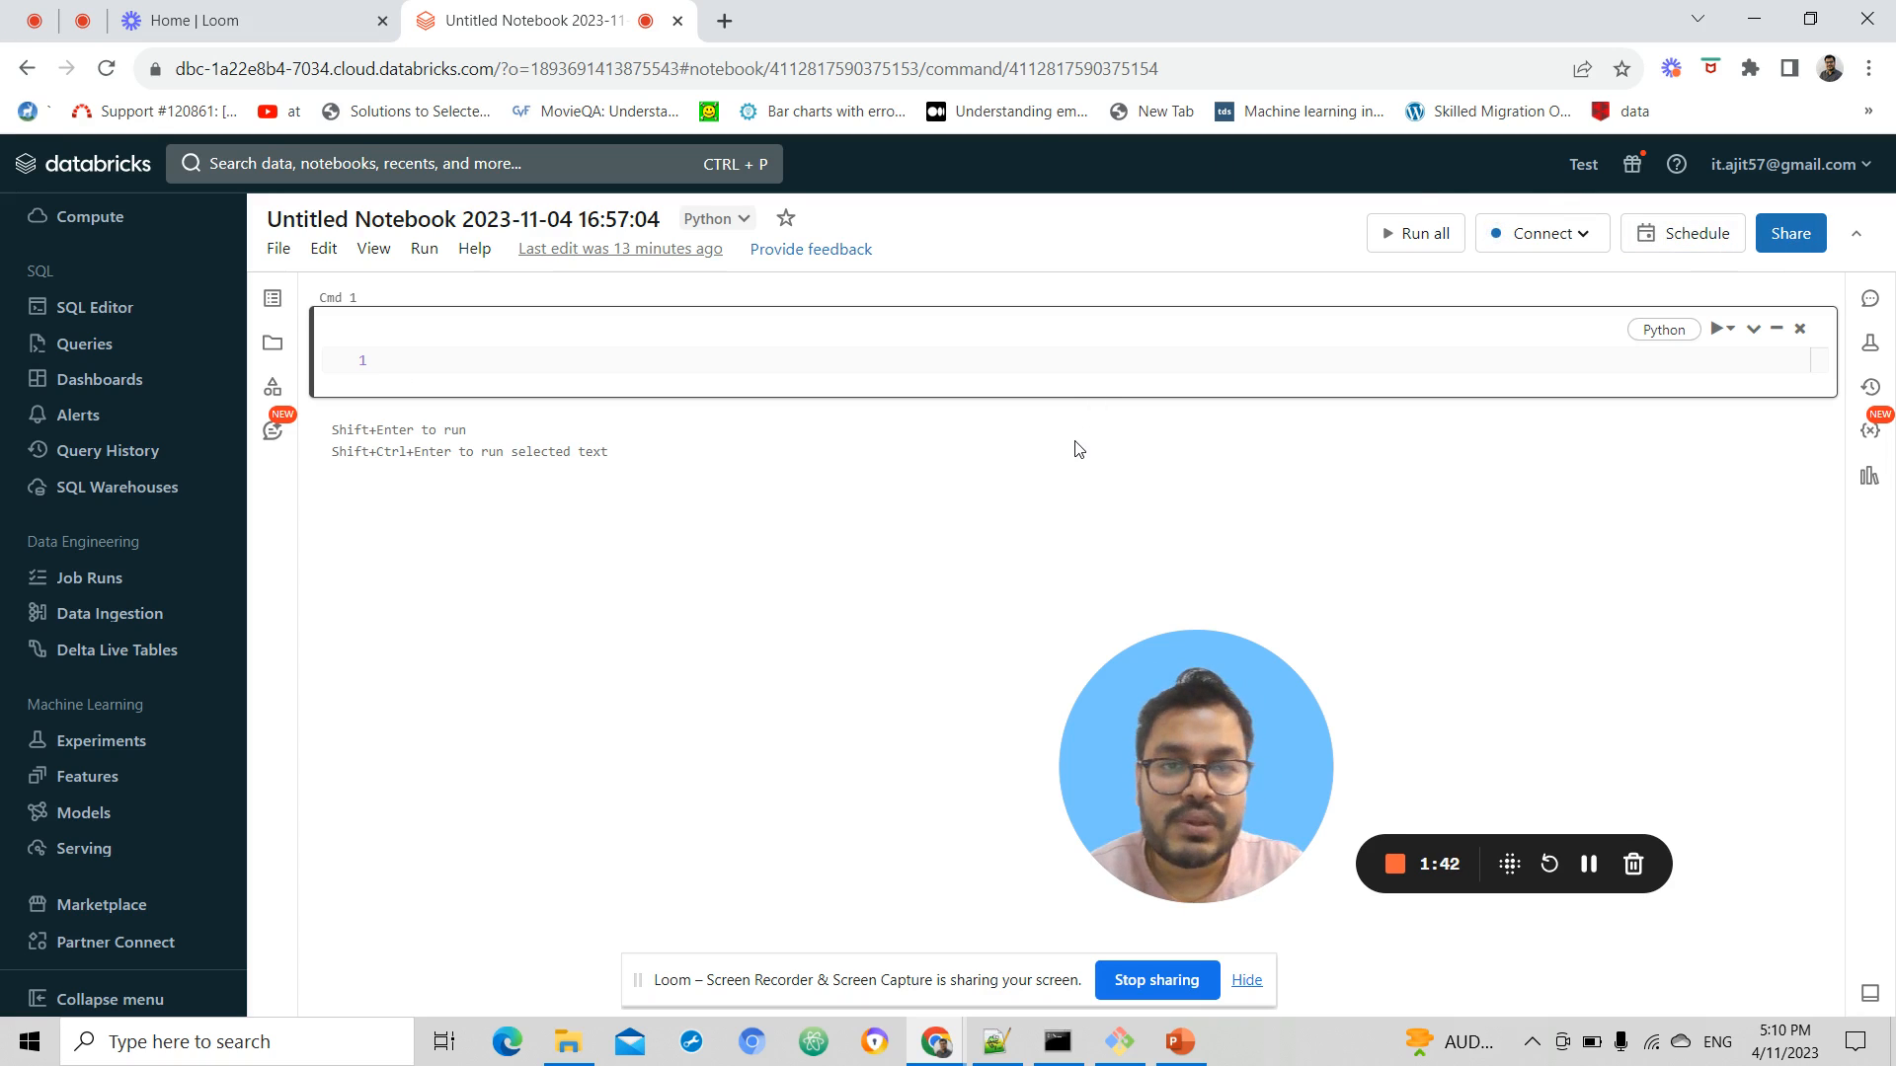
{"action": "mouse_move", "coordinate": [198, 701]}
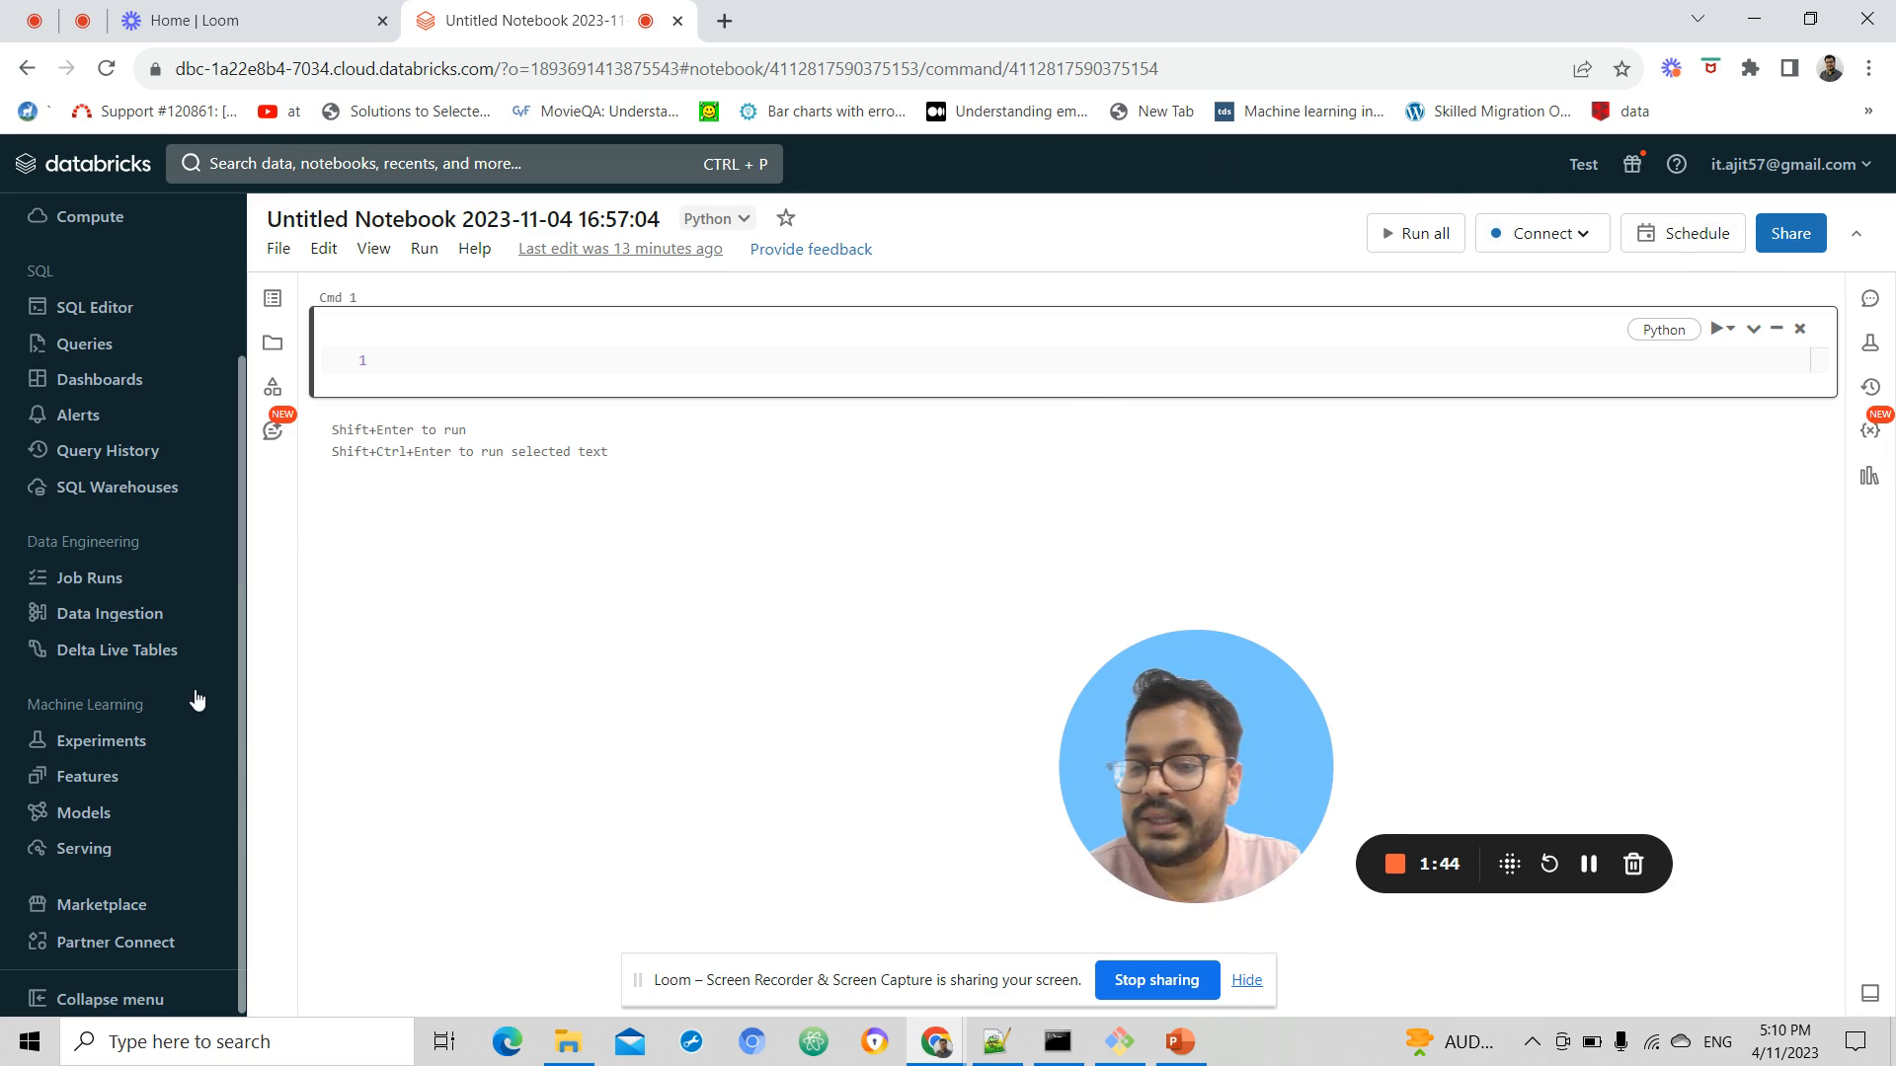
{"action": "left_click", "coordinate": [117, 942]}
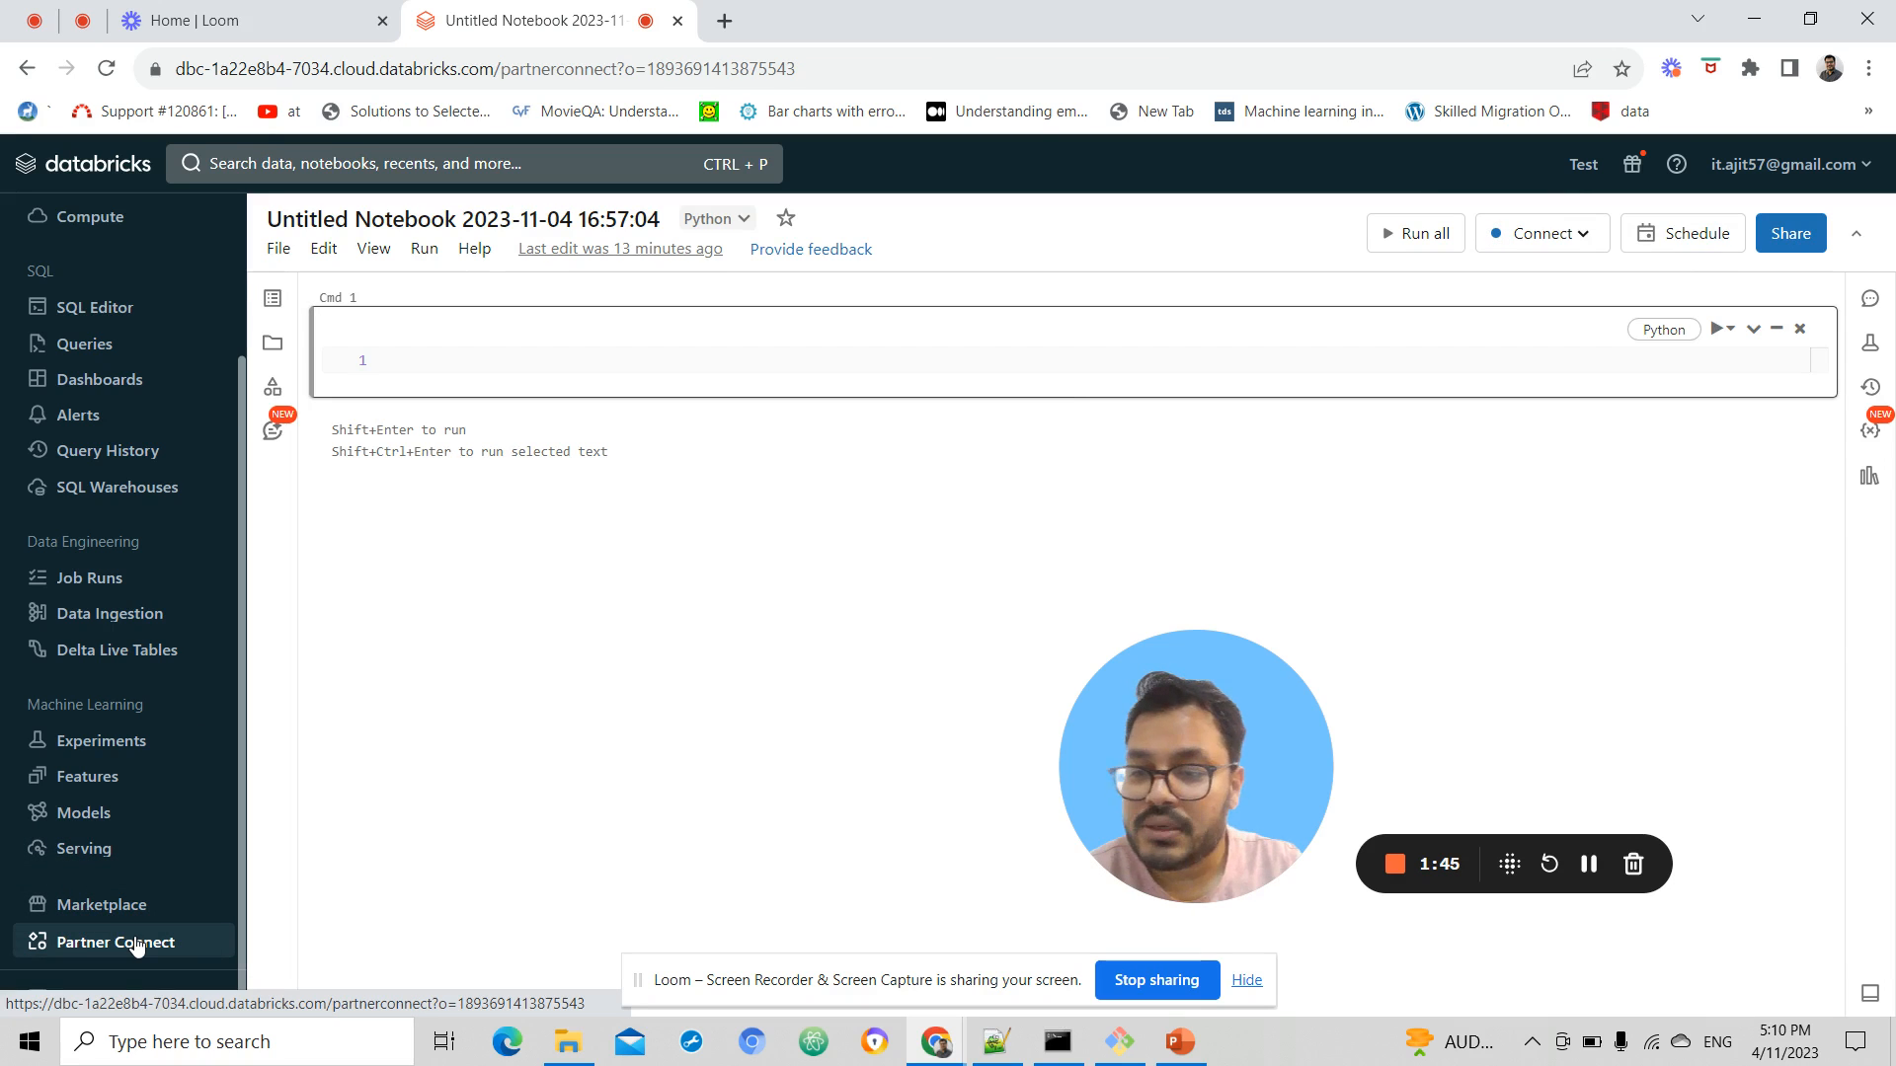
Browse the Partner Connect catalogue, scrolling past ingestion and BI partners like Fivetran and Power BI
{"action": "left_click", "coordinate": [122, 942]}
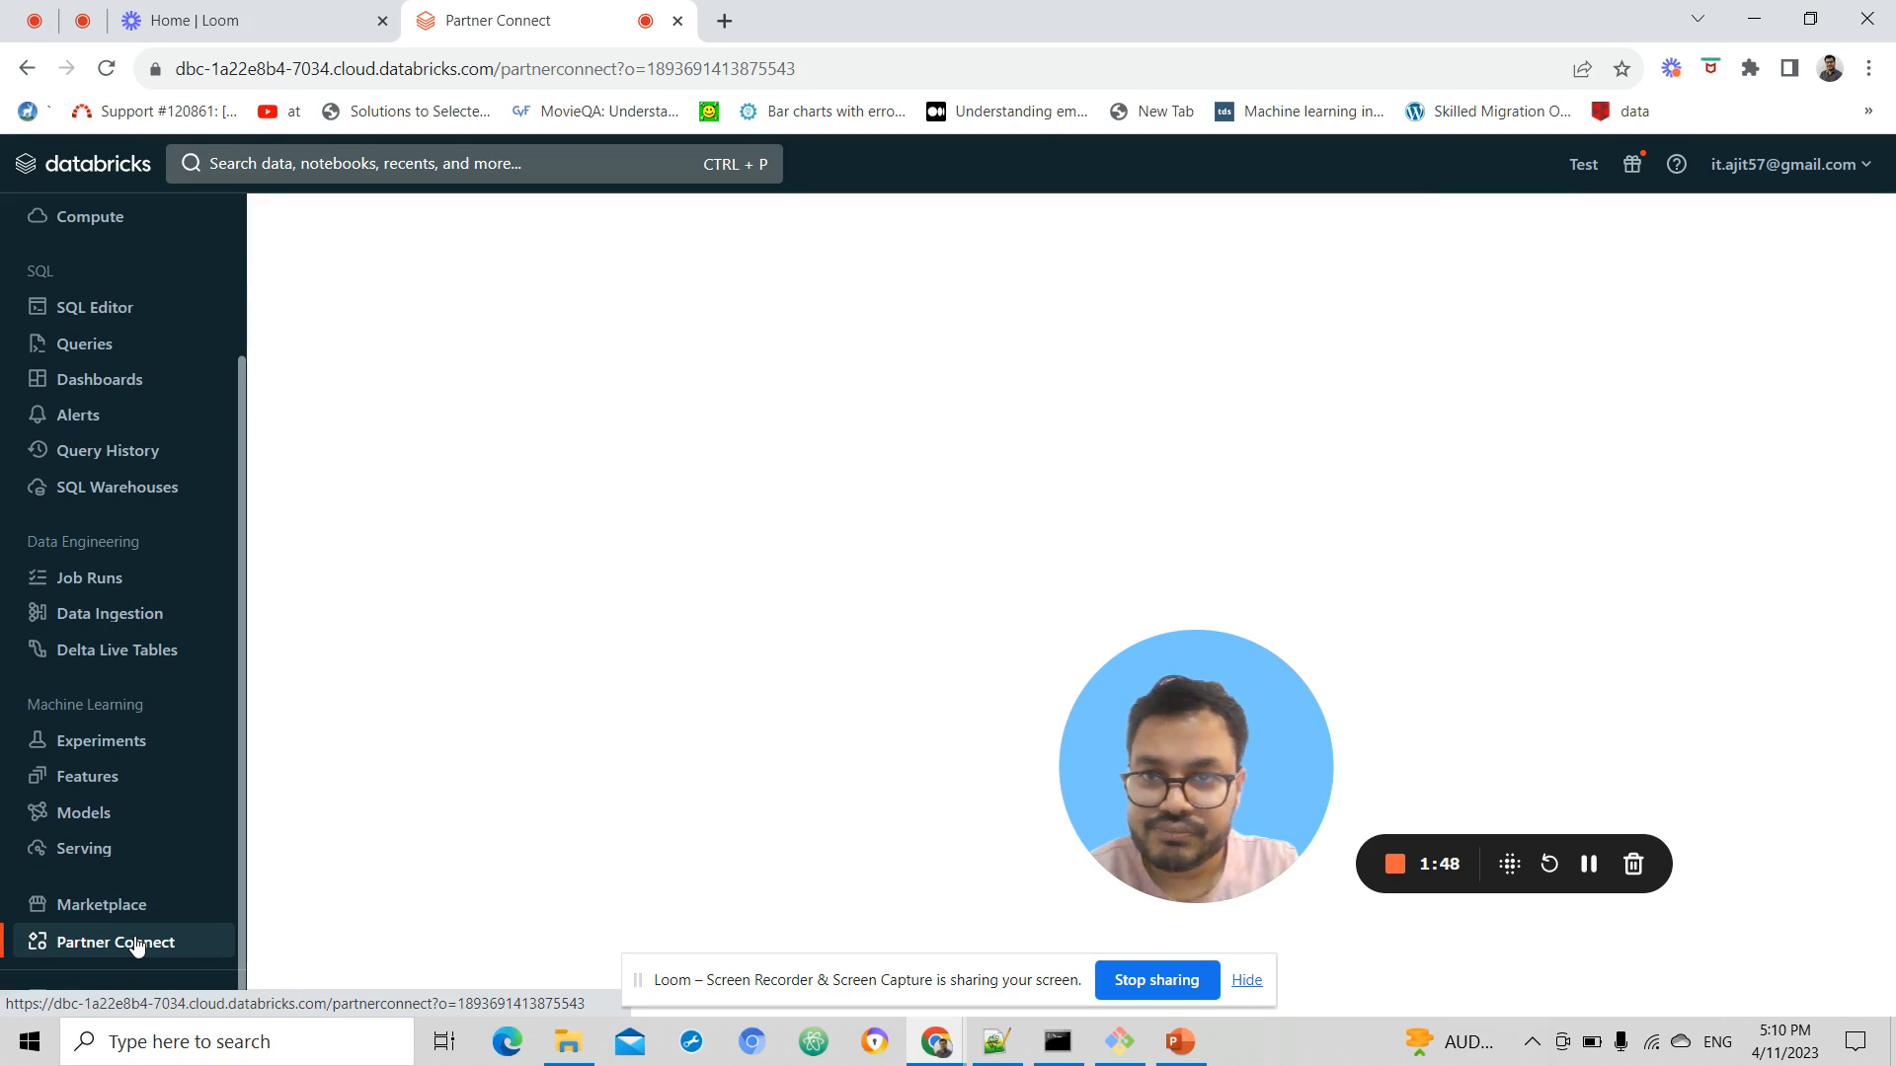
{"action": "left_click", "coordinate": [121, 941]}
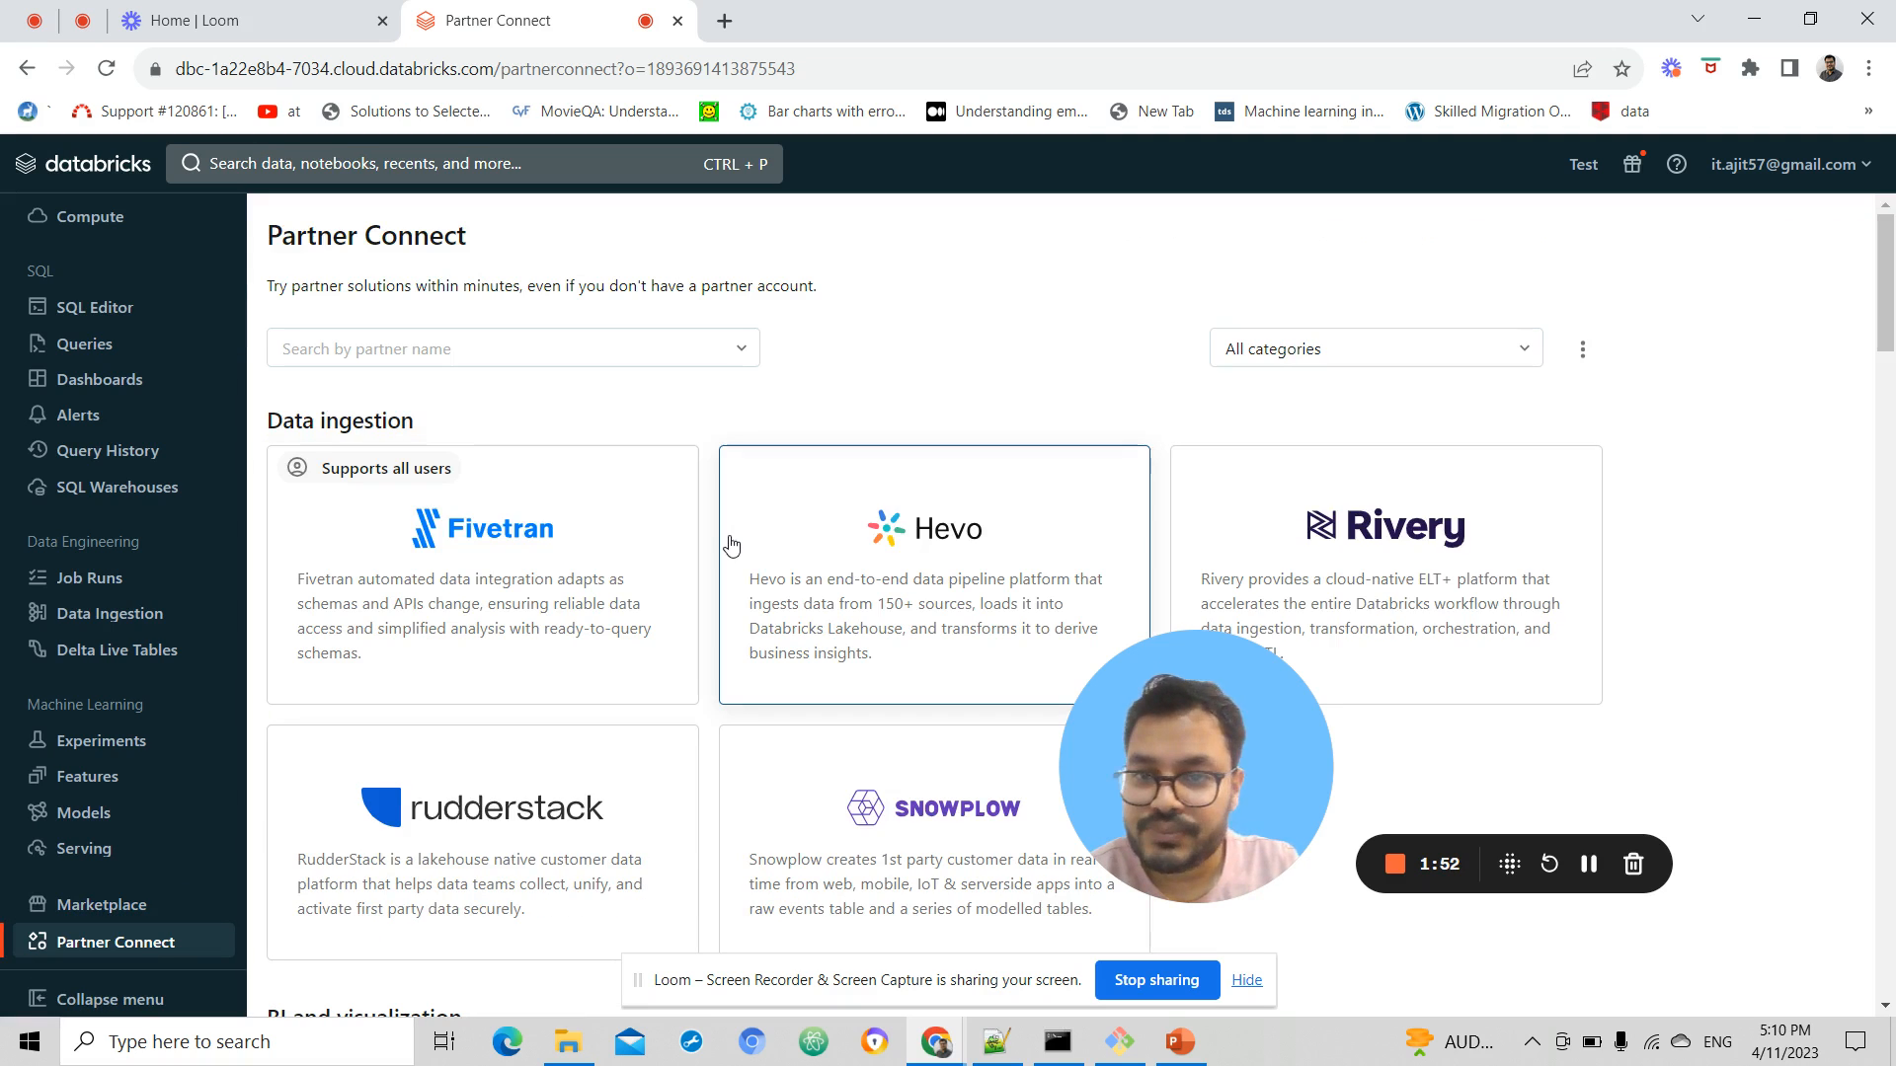
{"action": "mouse_move", "coordinate": [1171, 676]}
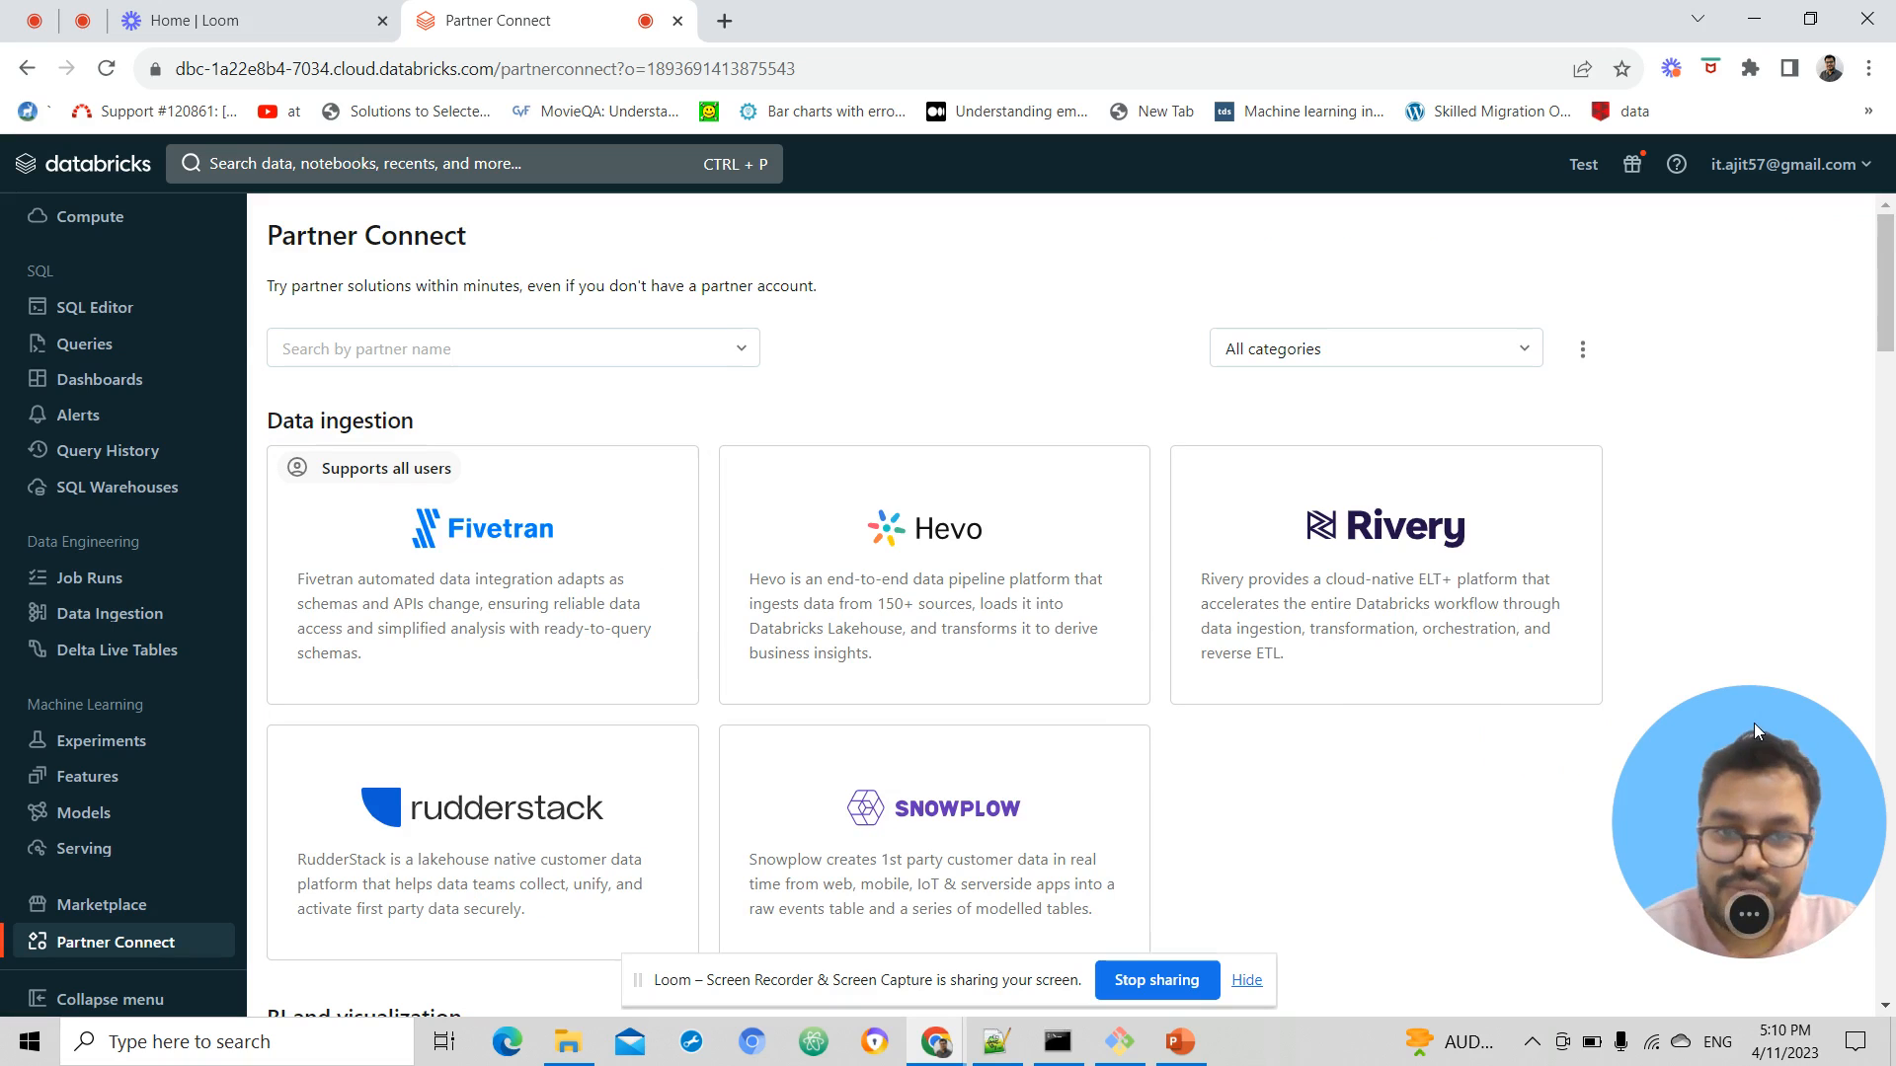
{"action": "mouse_move", "coordinate": [1258, 799]}
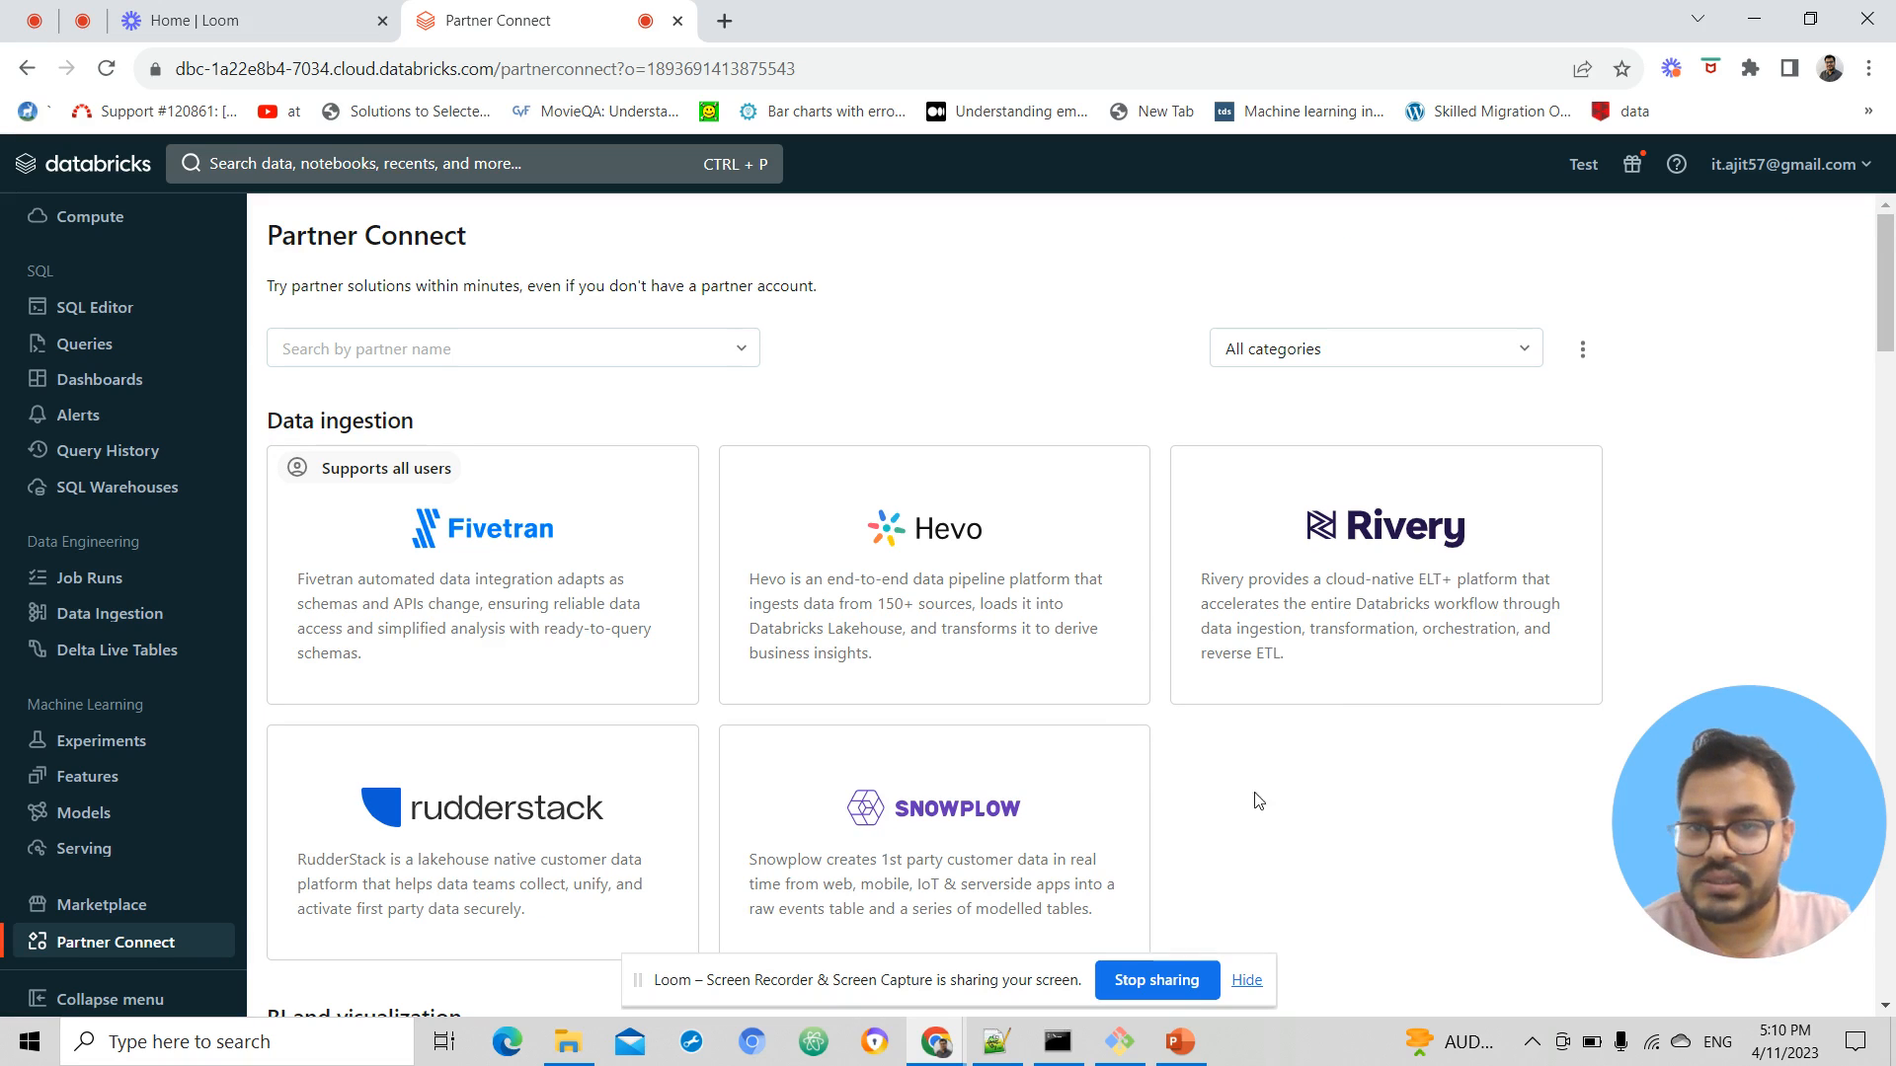
{"action": "scroll", "scroll_direction": "down", "scroll_amount": 3}
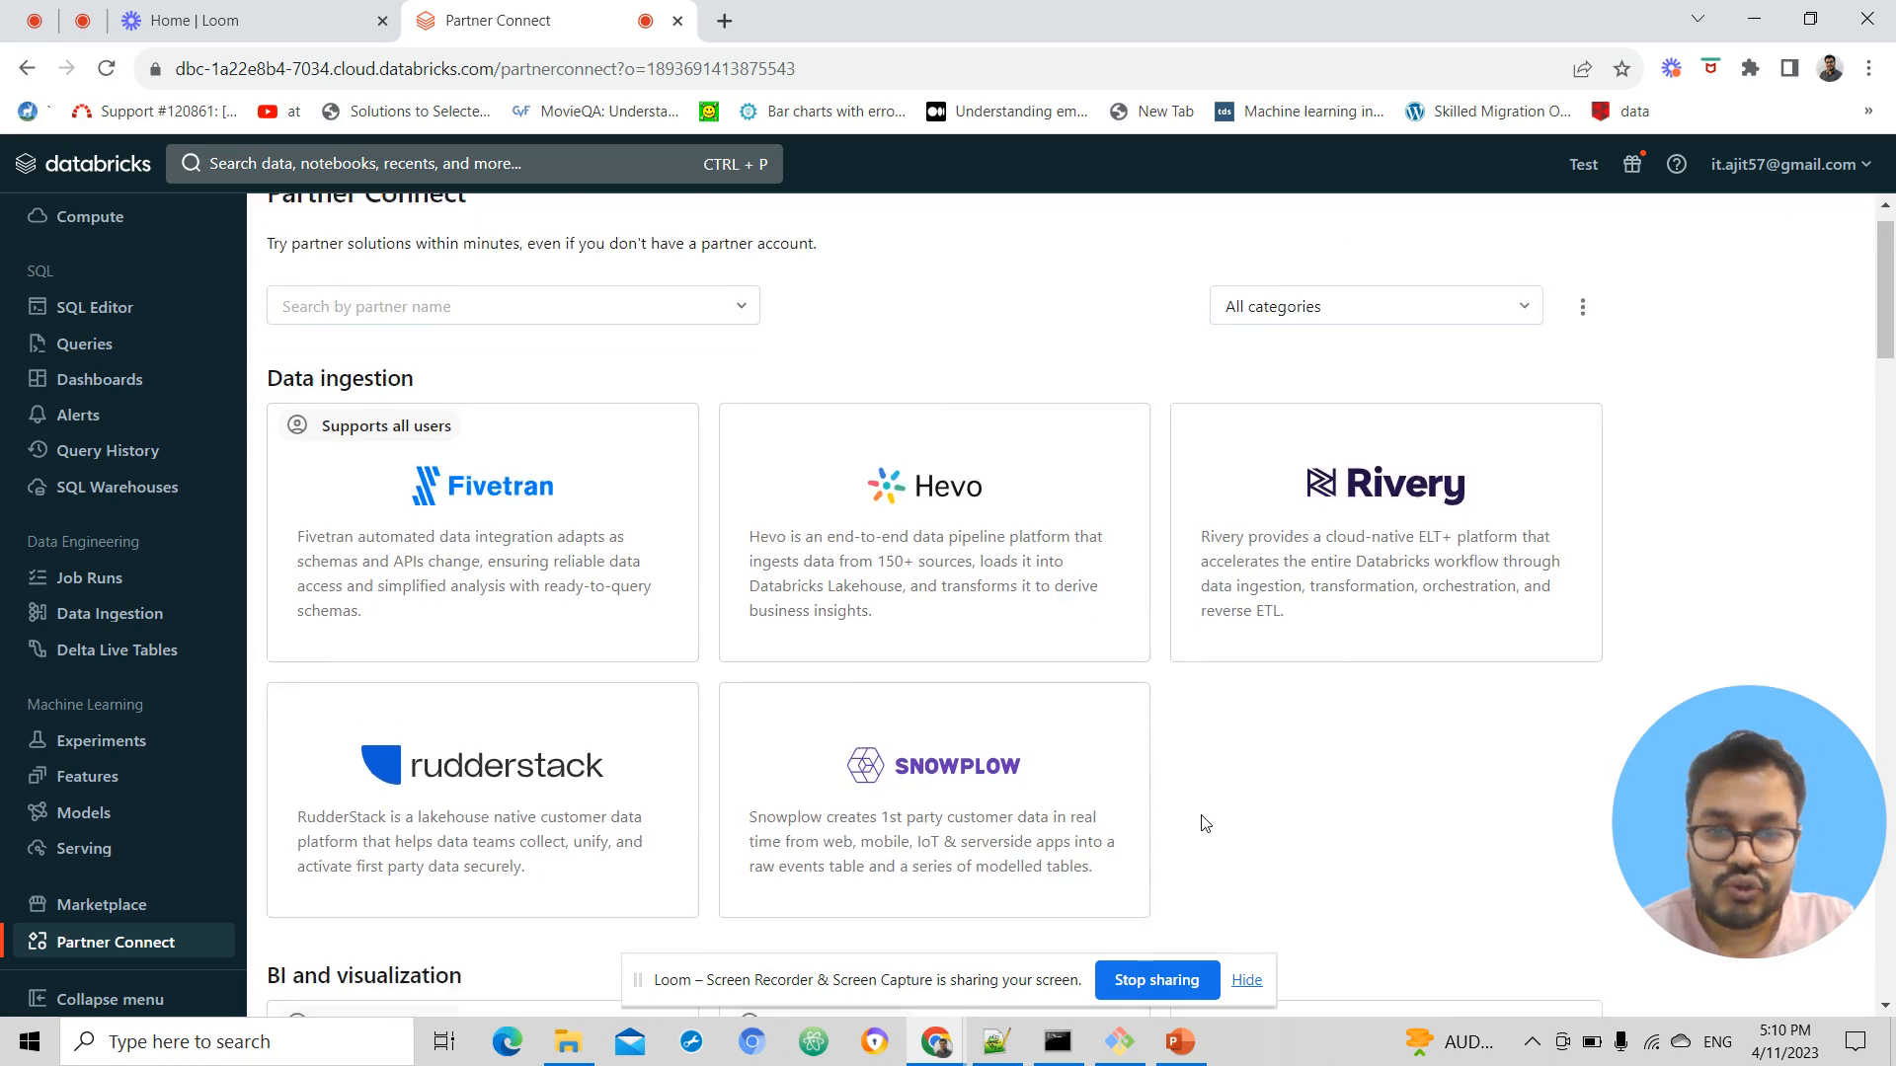
{"action": "scroll", "scroll_direction": "down", "scroll_amount": 3}
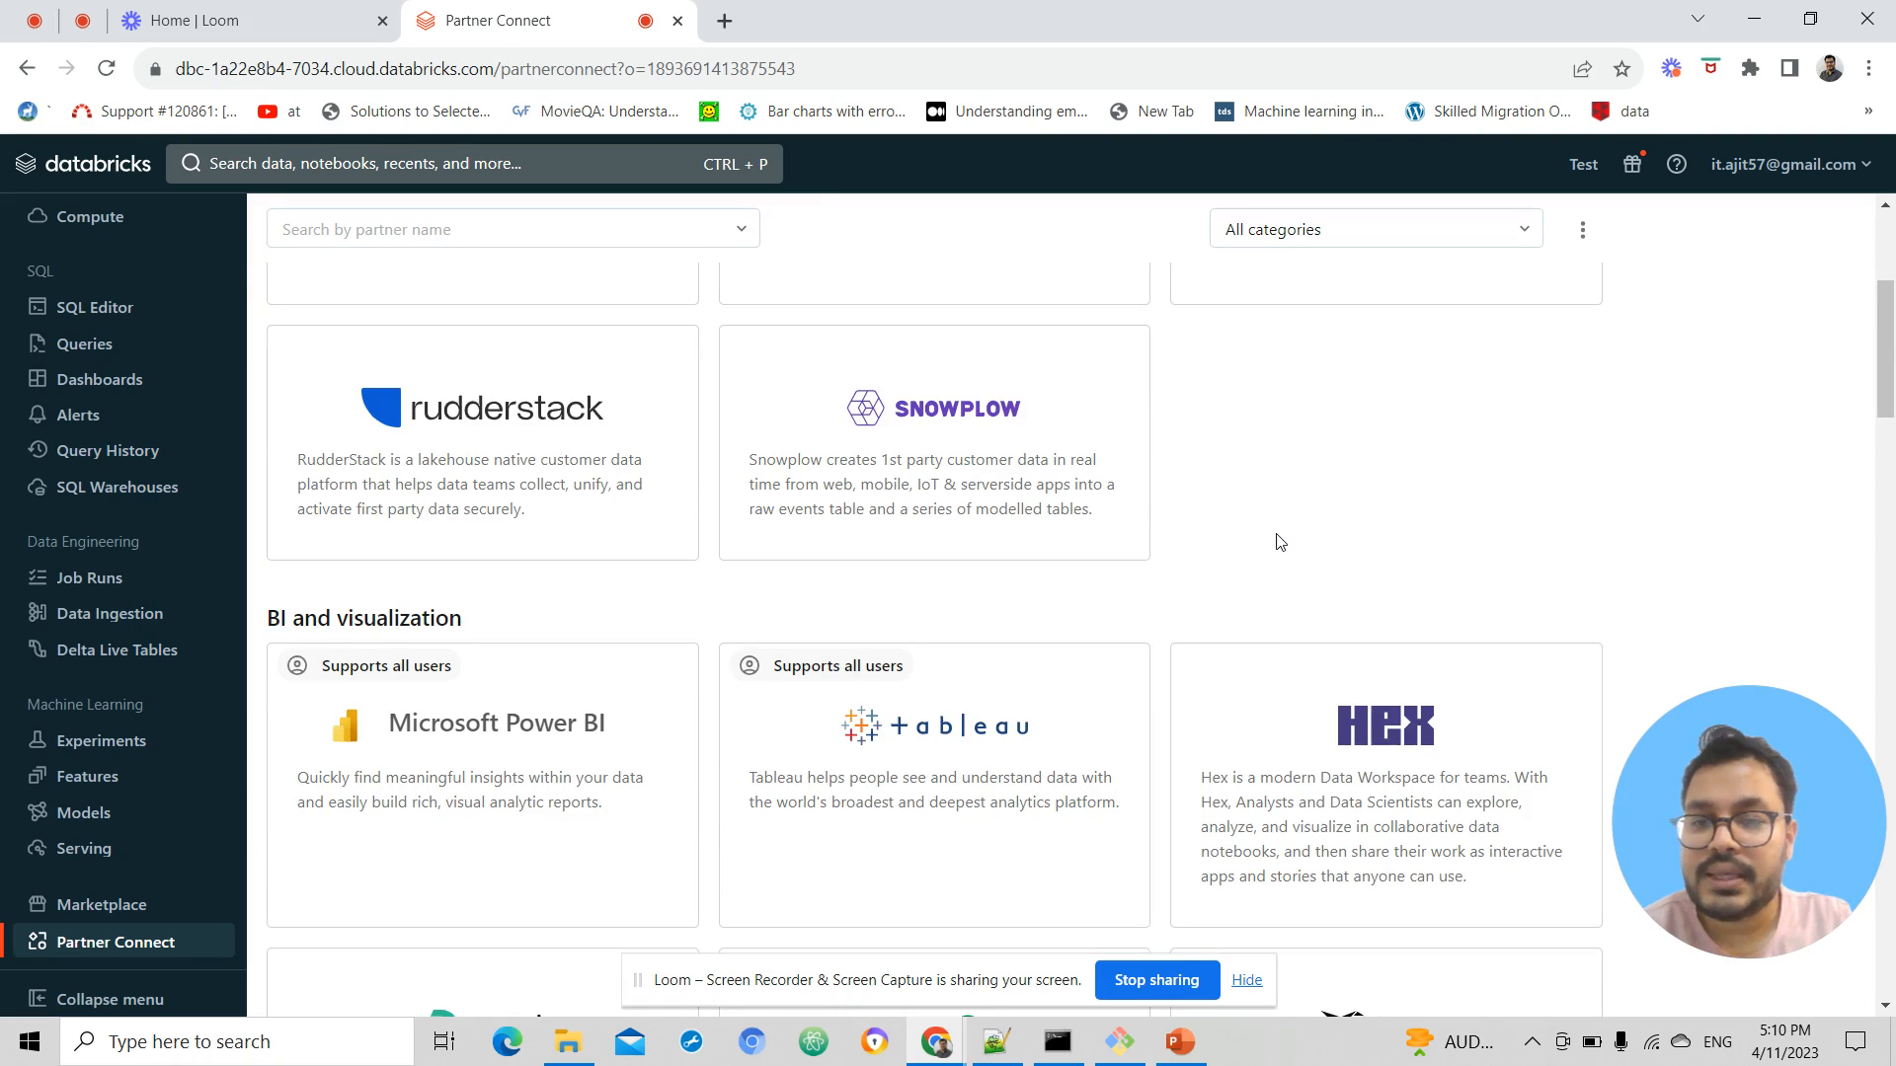
{"action": "scroll", "scroll_direction": "down", "scroll_amount": 3}
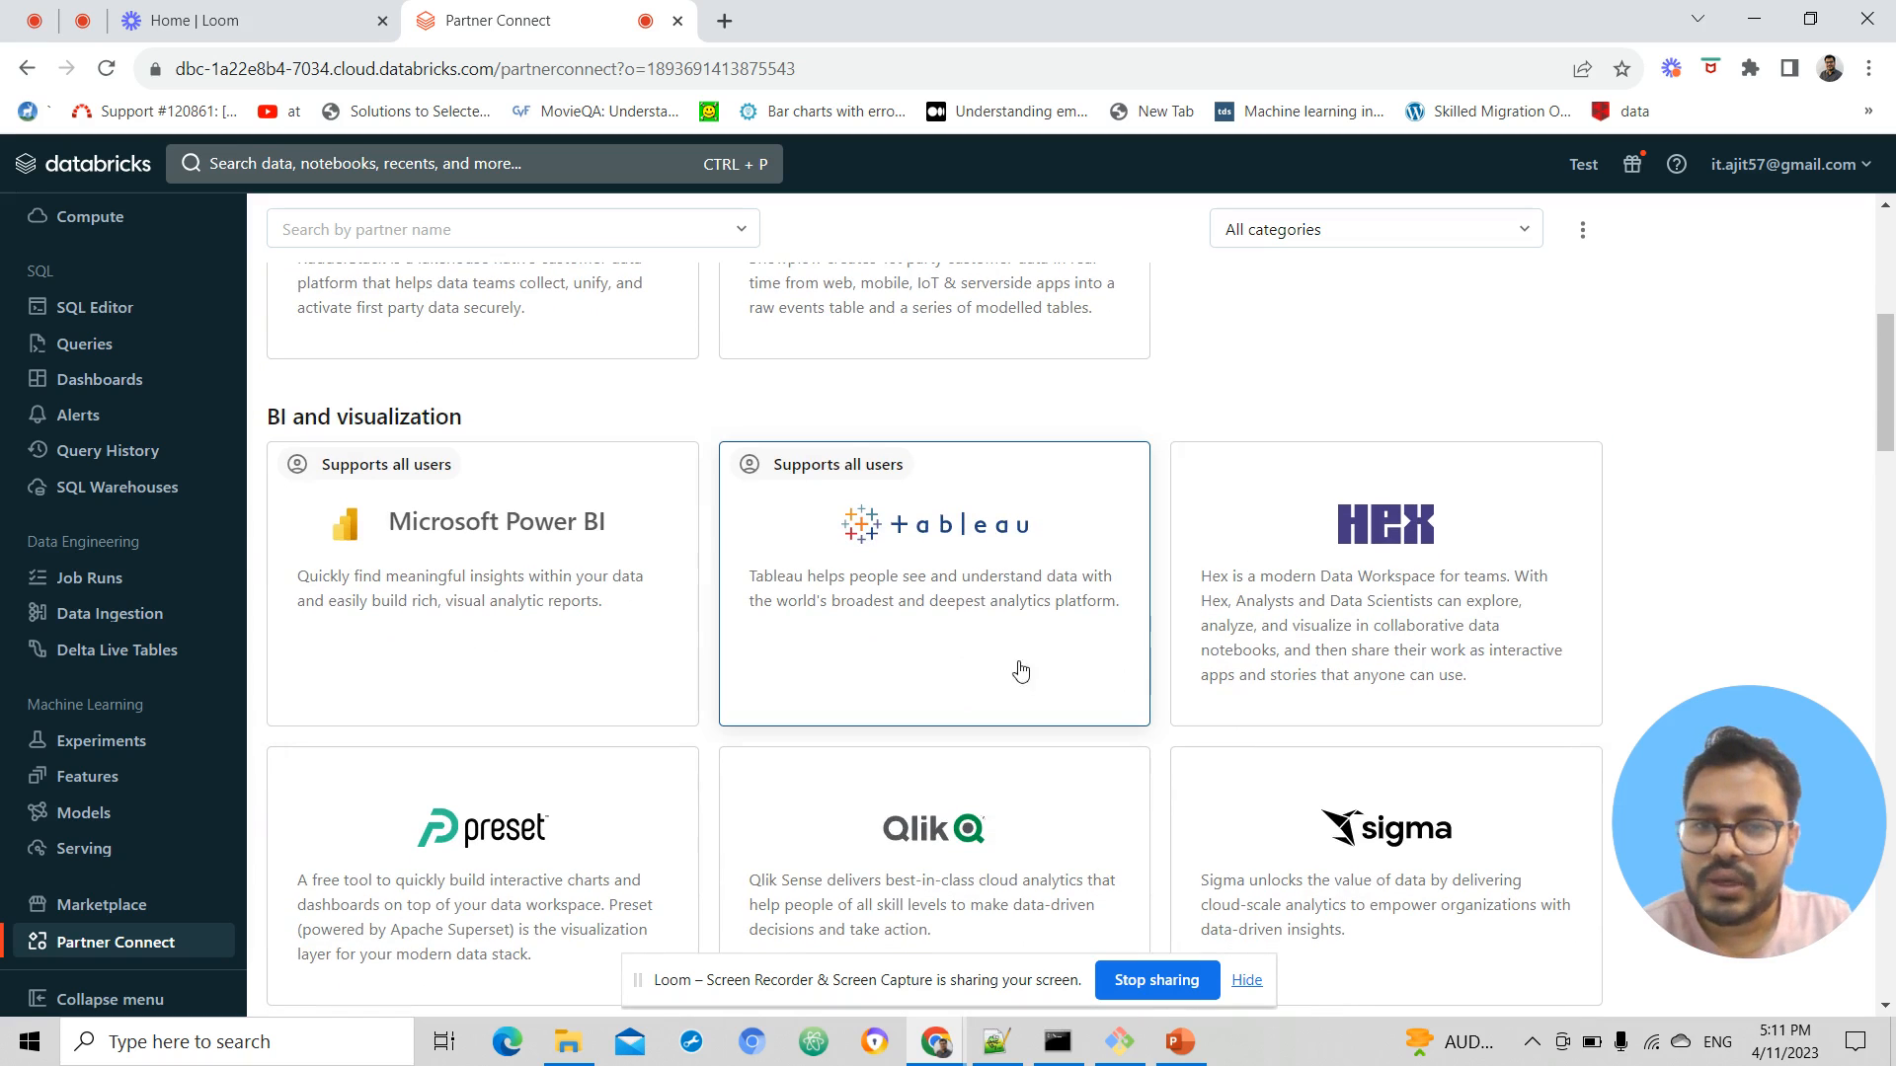
{"action": "mouse_move", "coordinate": [636, 632]}
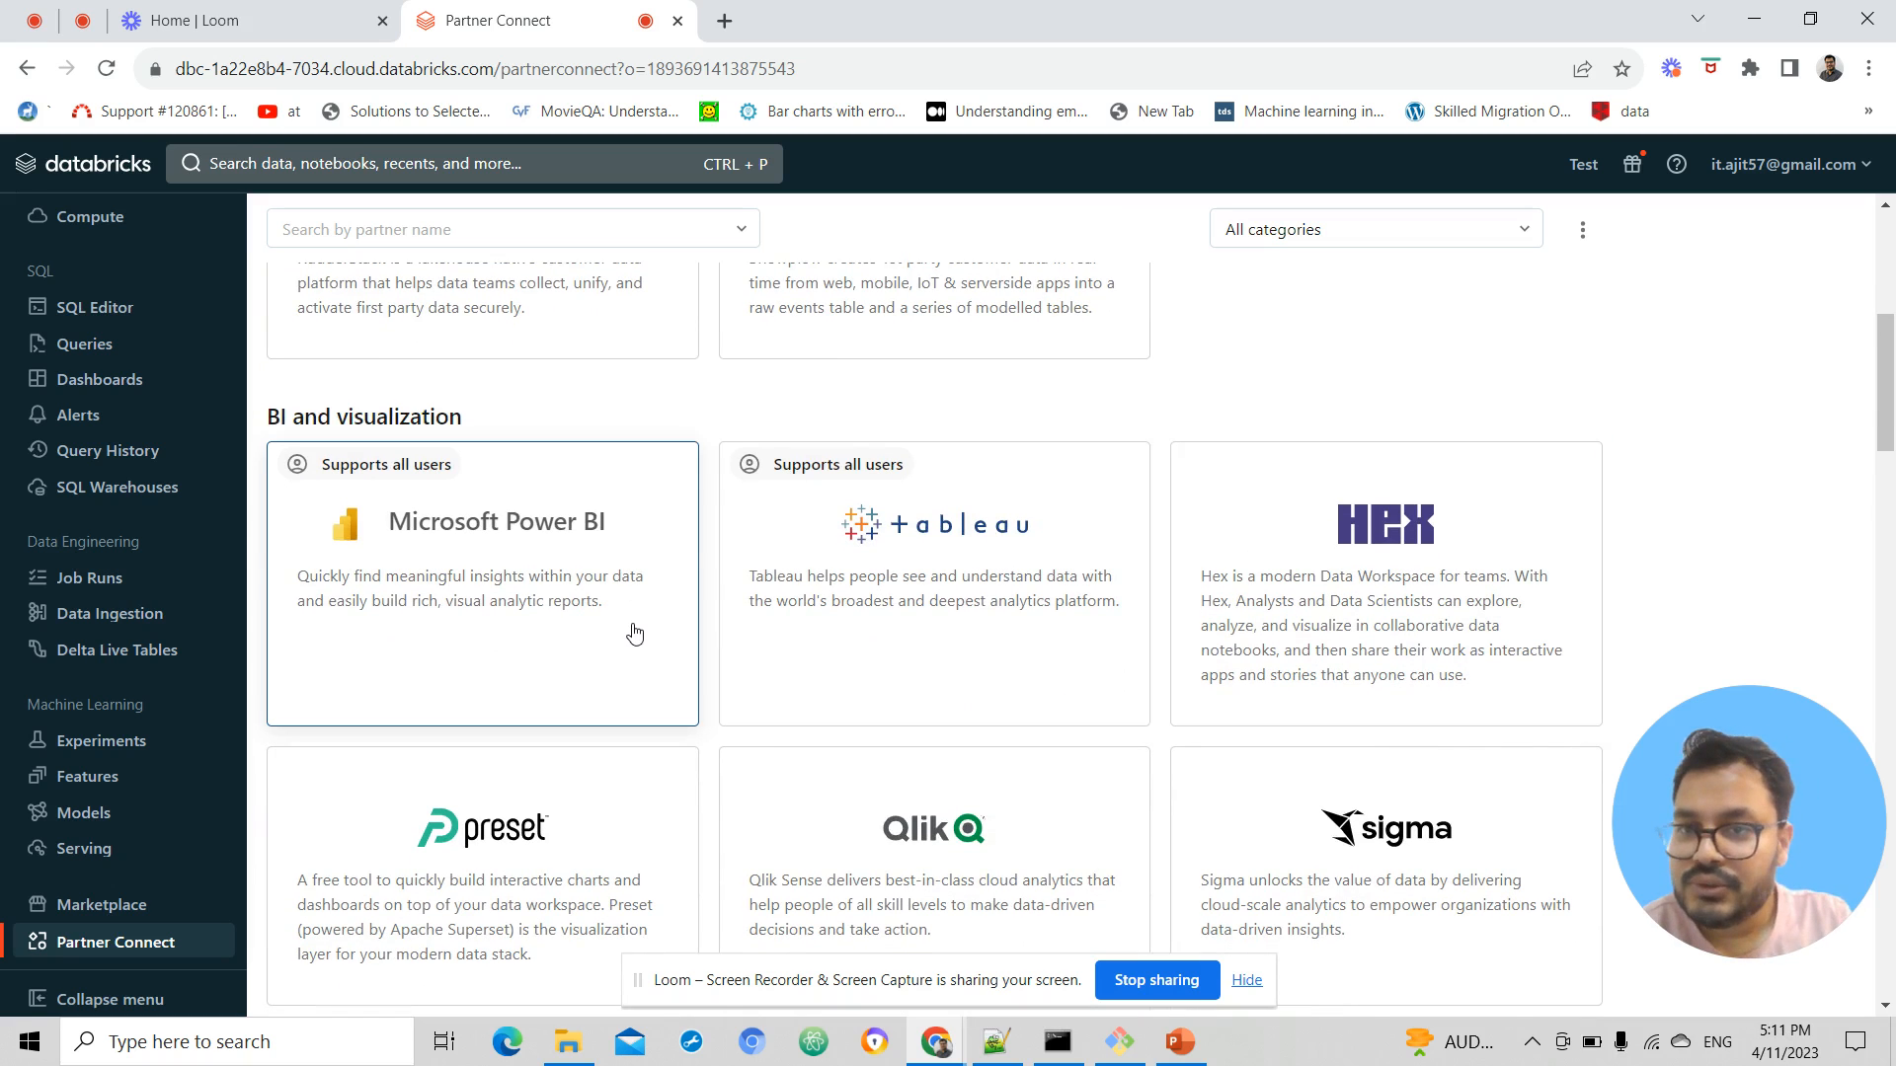
{"action": "scroll", "scroll_direction": "up", "scroll_amount": 3}
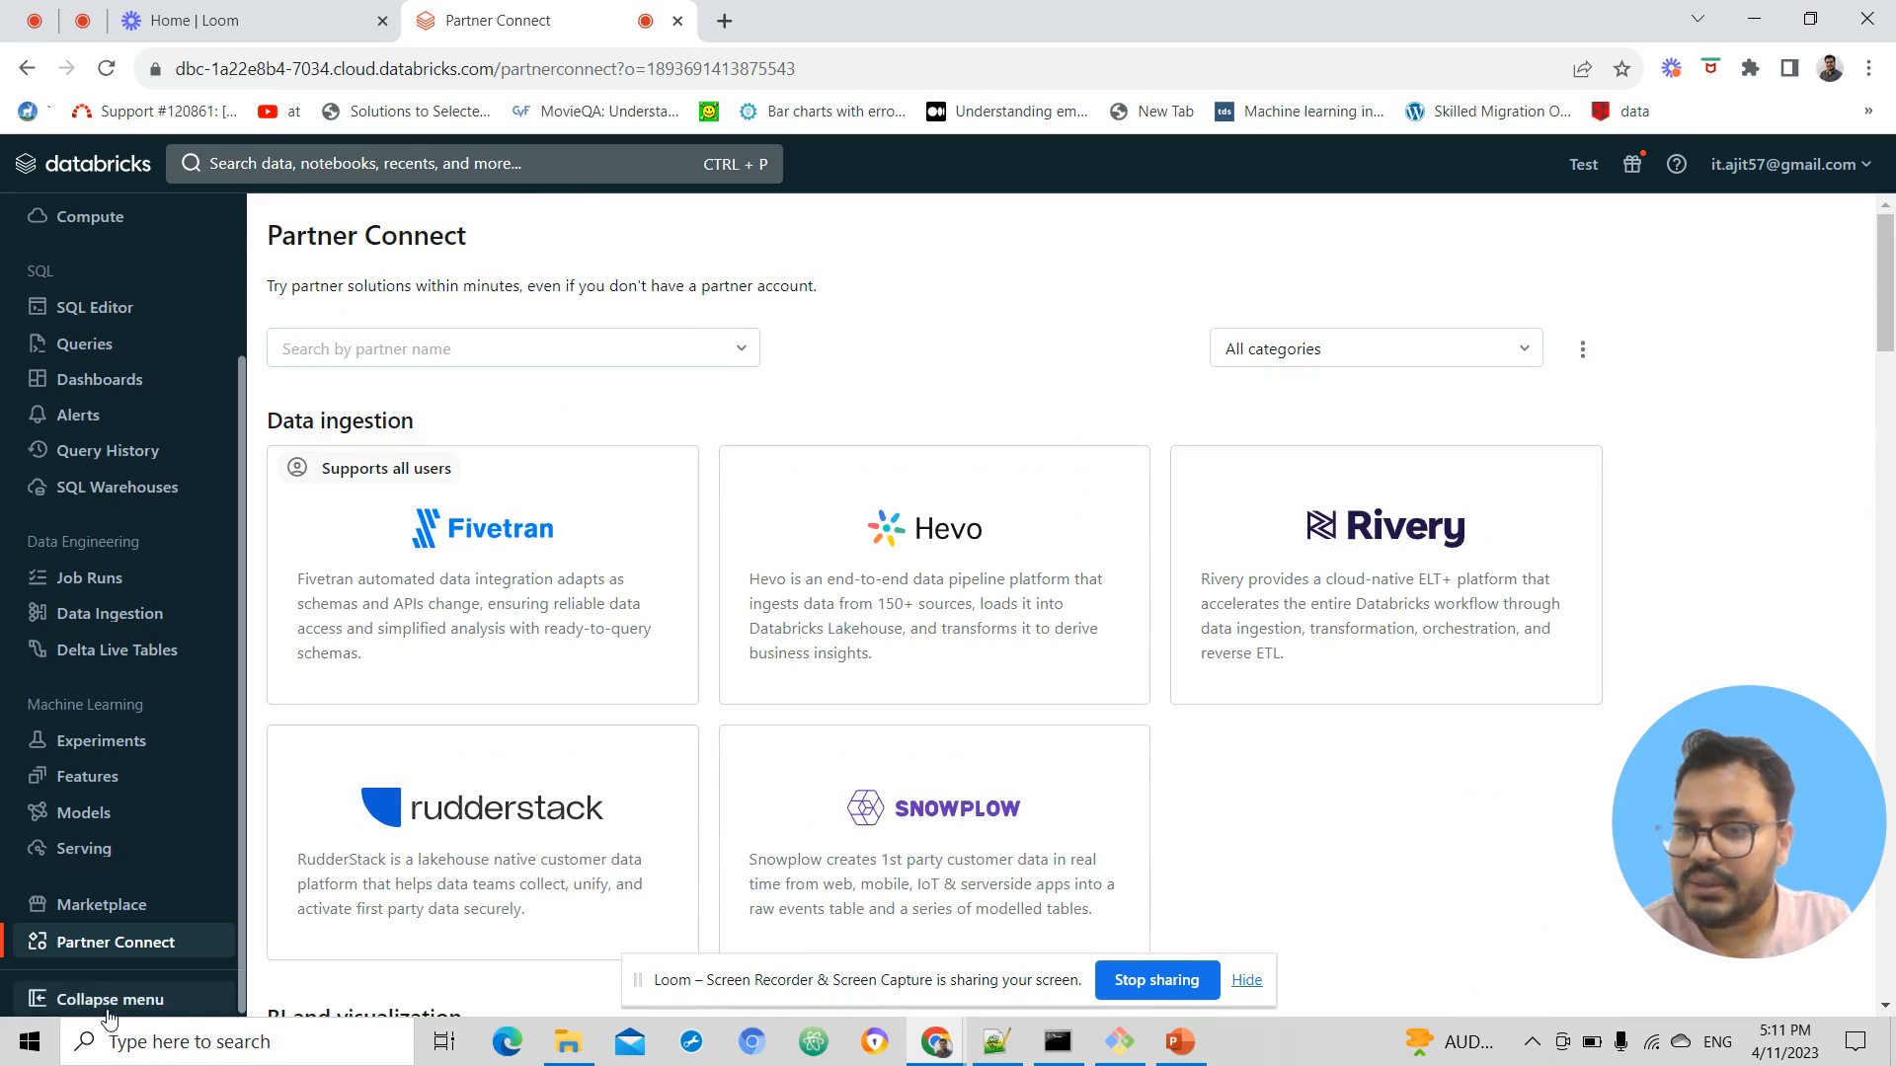
{"action": "mouse_move", "coordinate": [84, 812]}
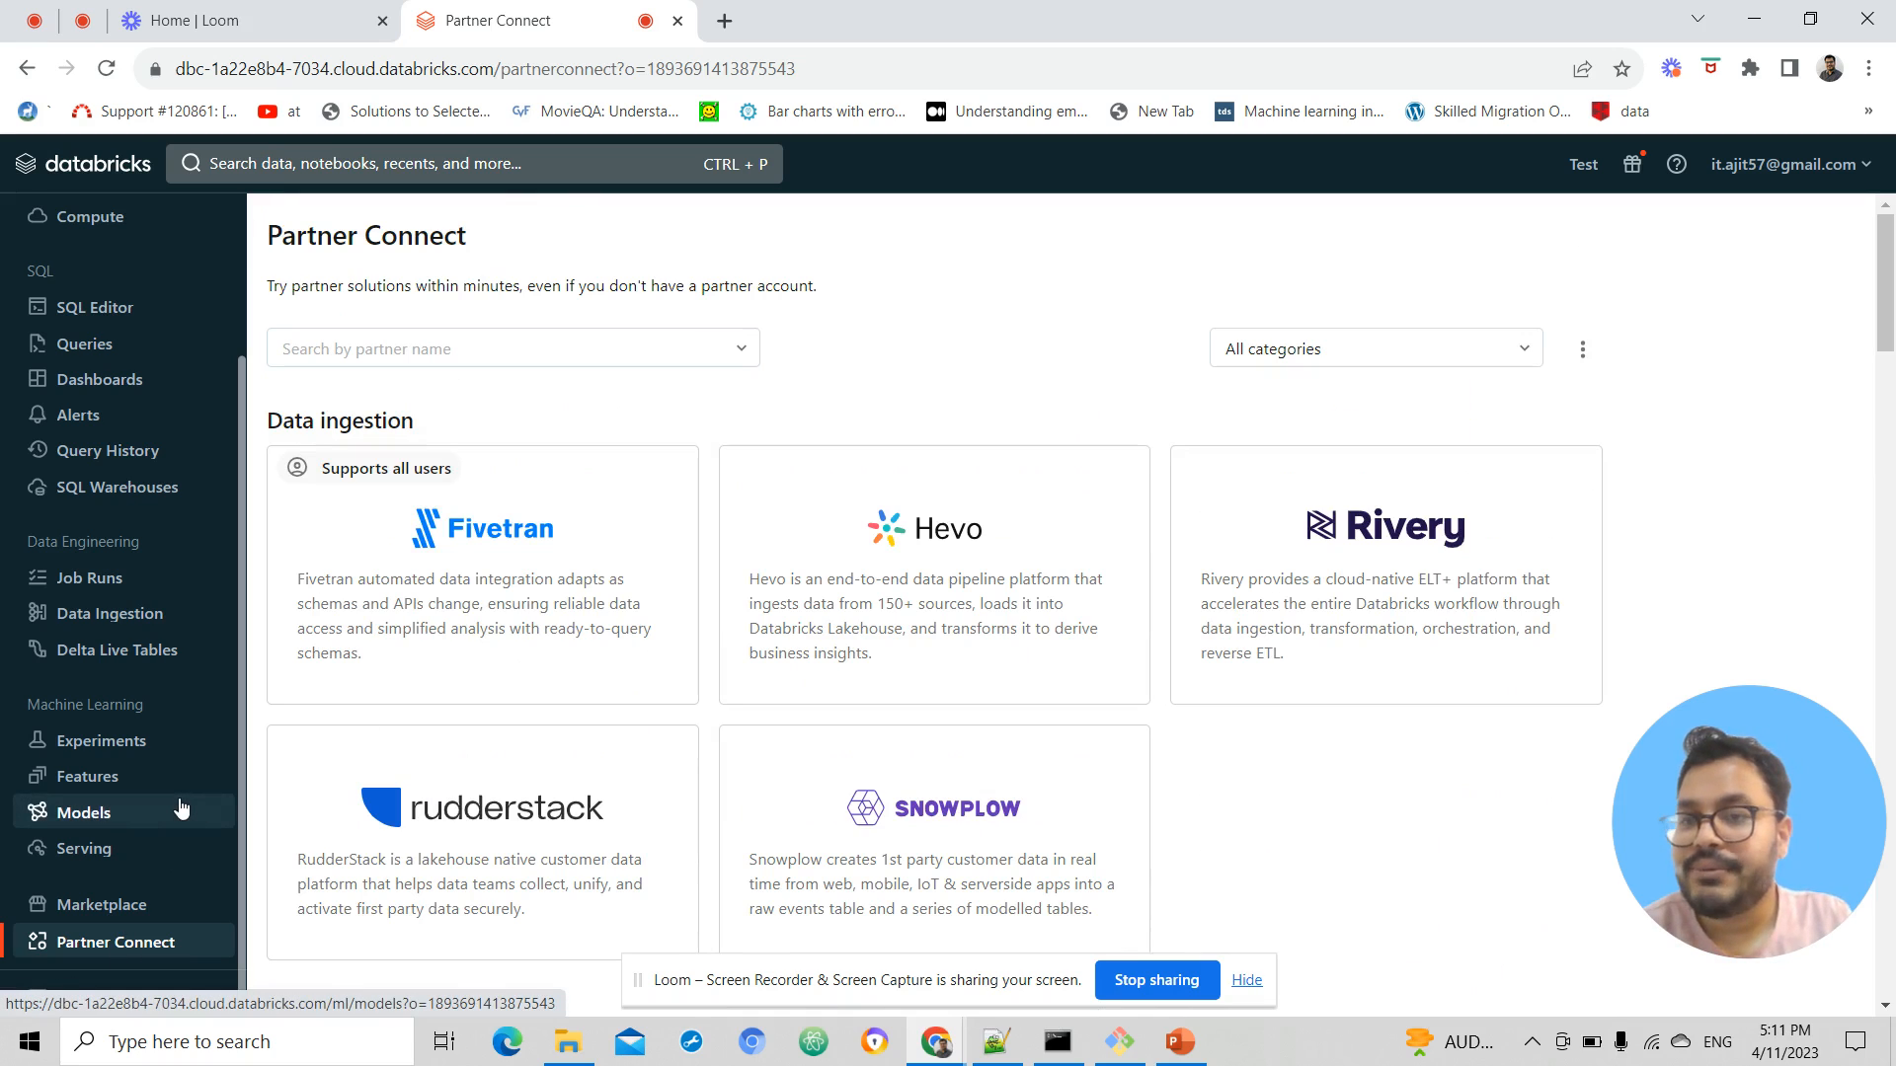
{"action": "mouse_move", "coordinate": [91, 776]}
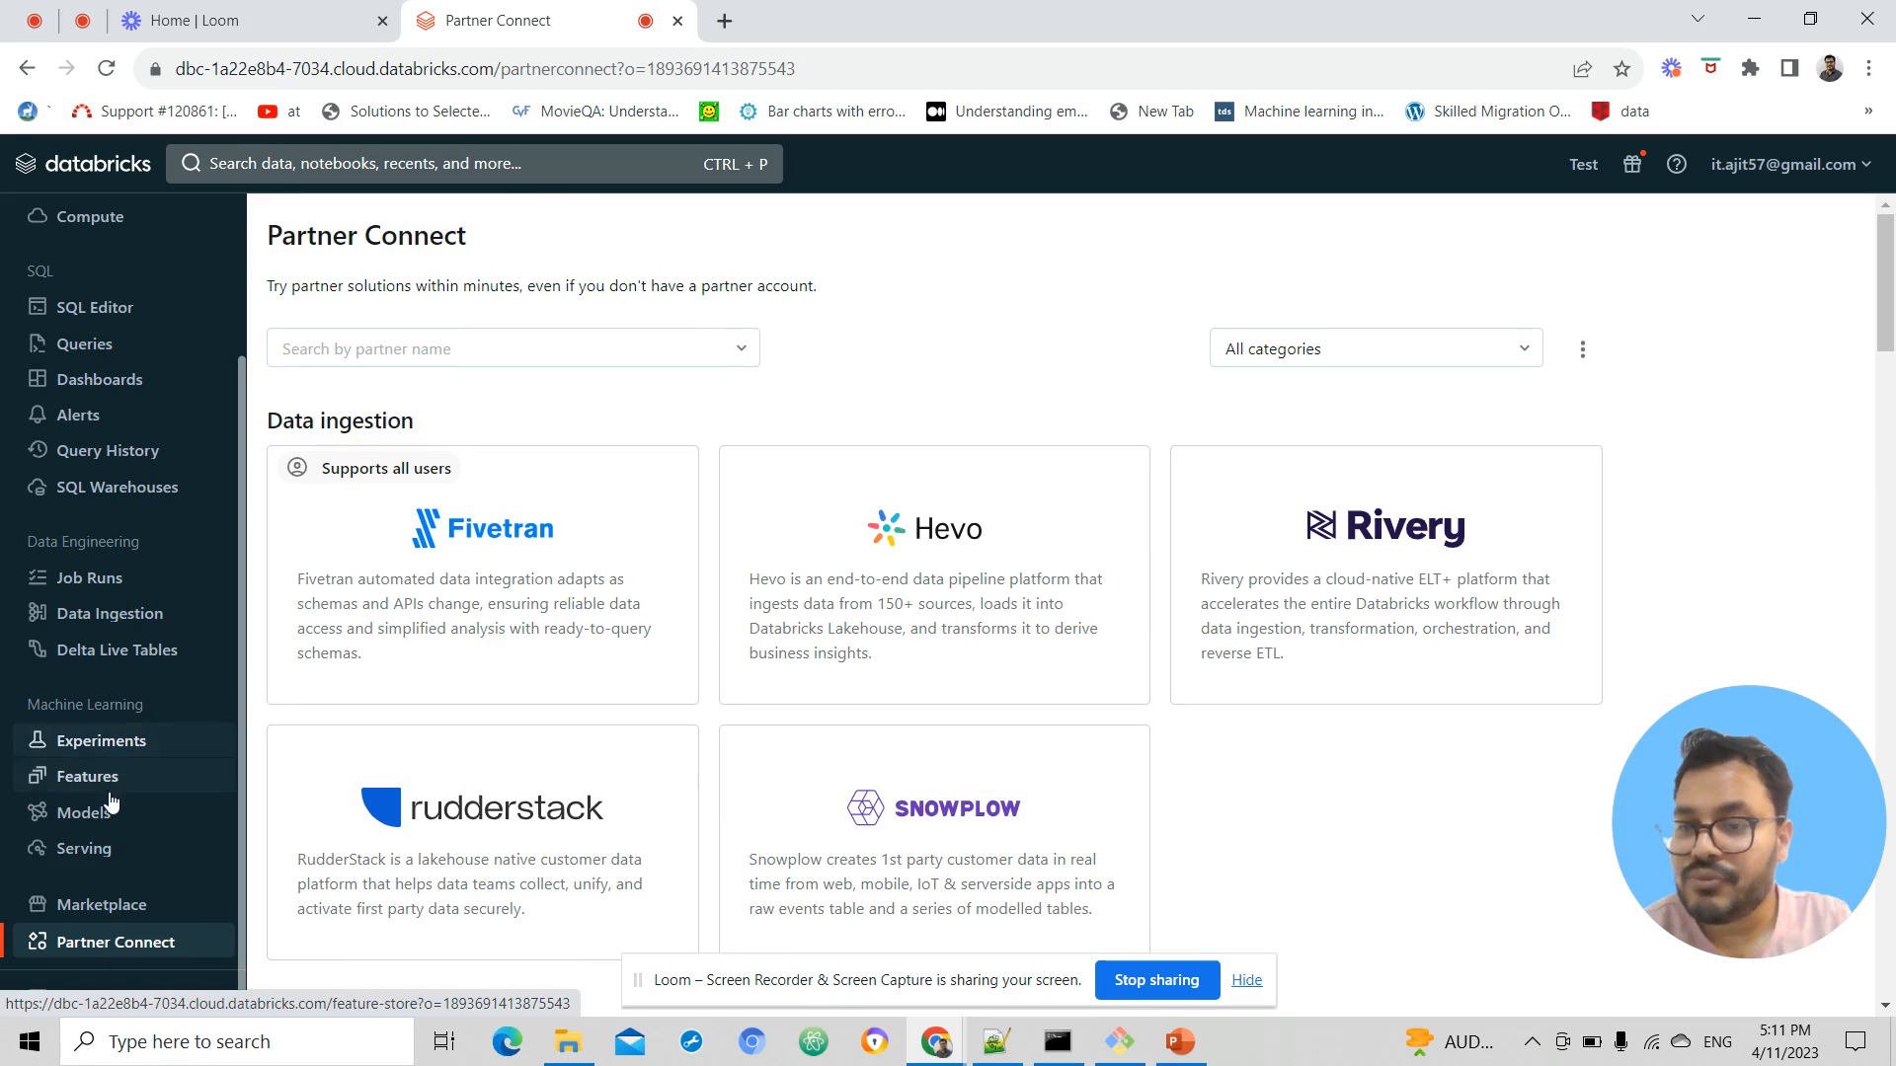
{"action": "mouse_move", "coordinate": [99, 741]}
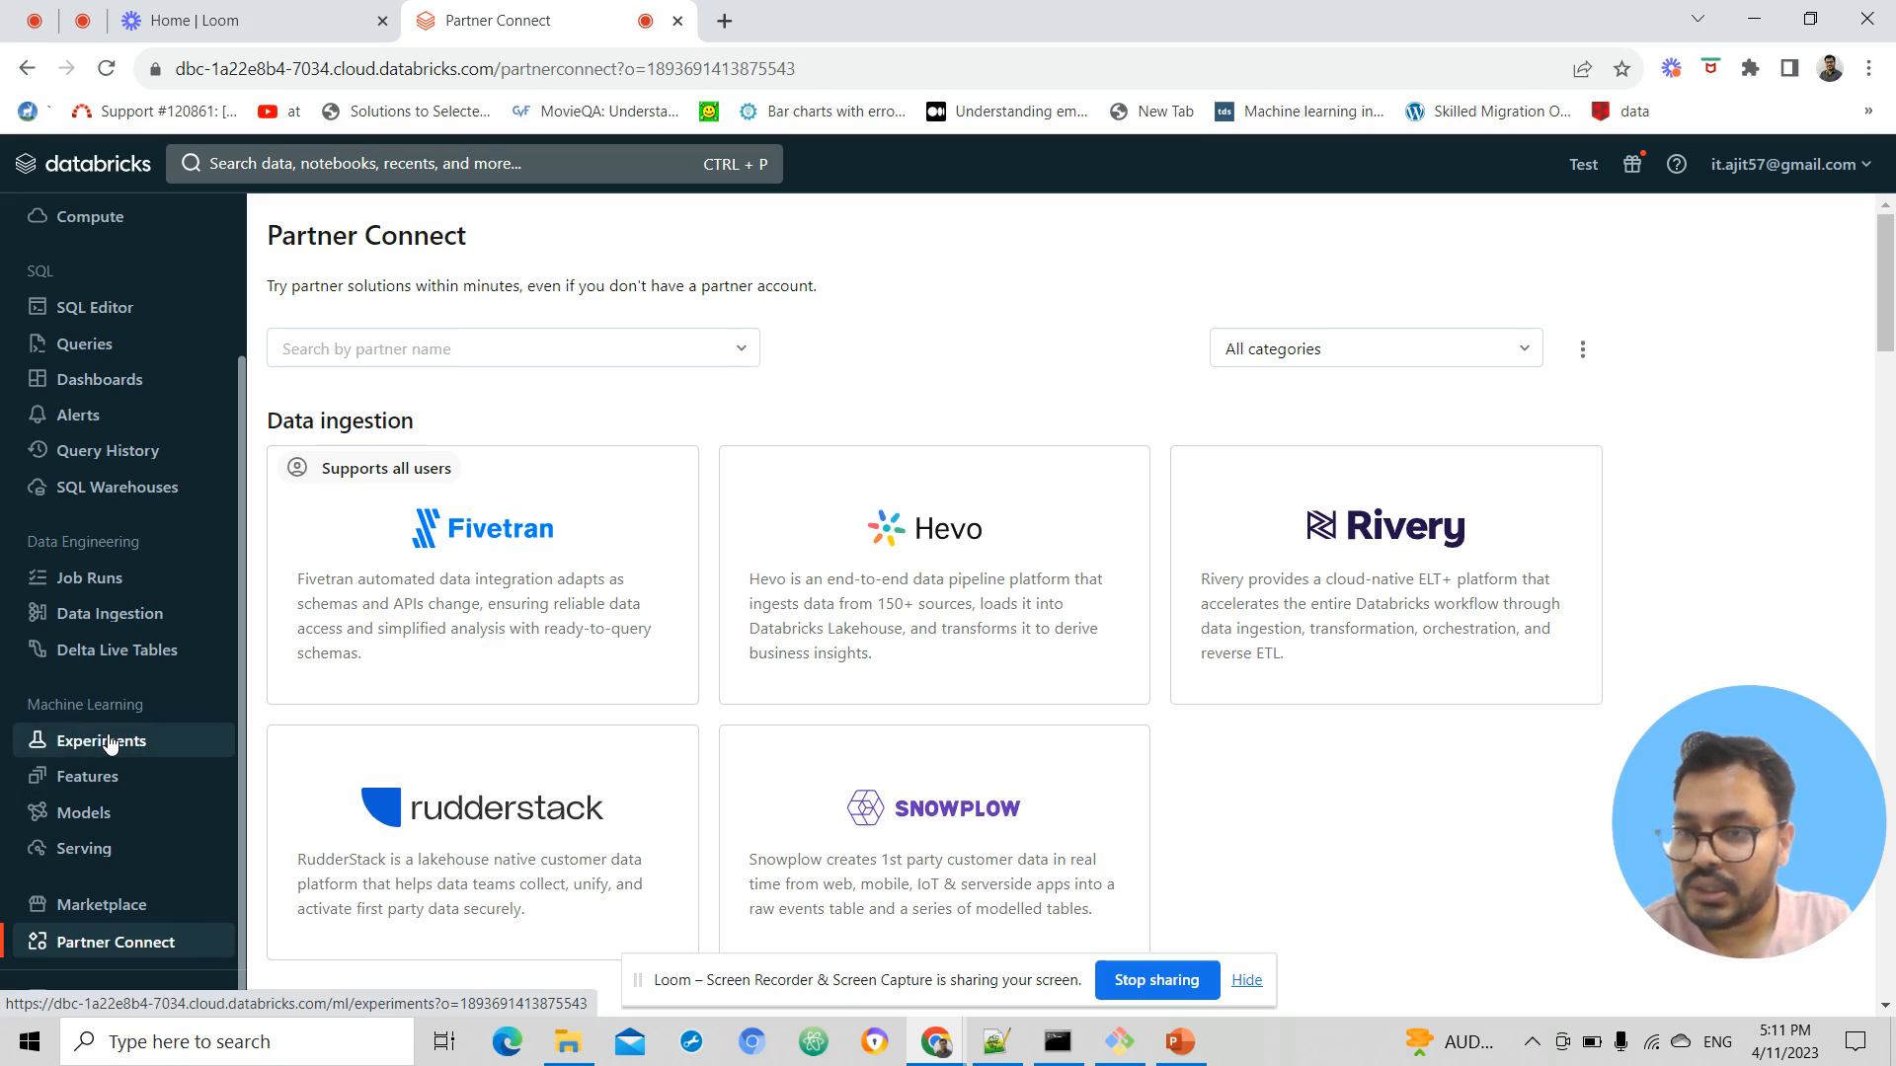
{"action": "mouse_move", "coordinate": [115, 756]}
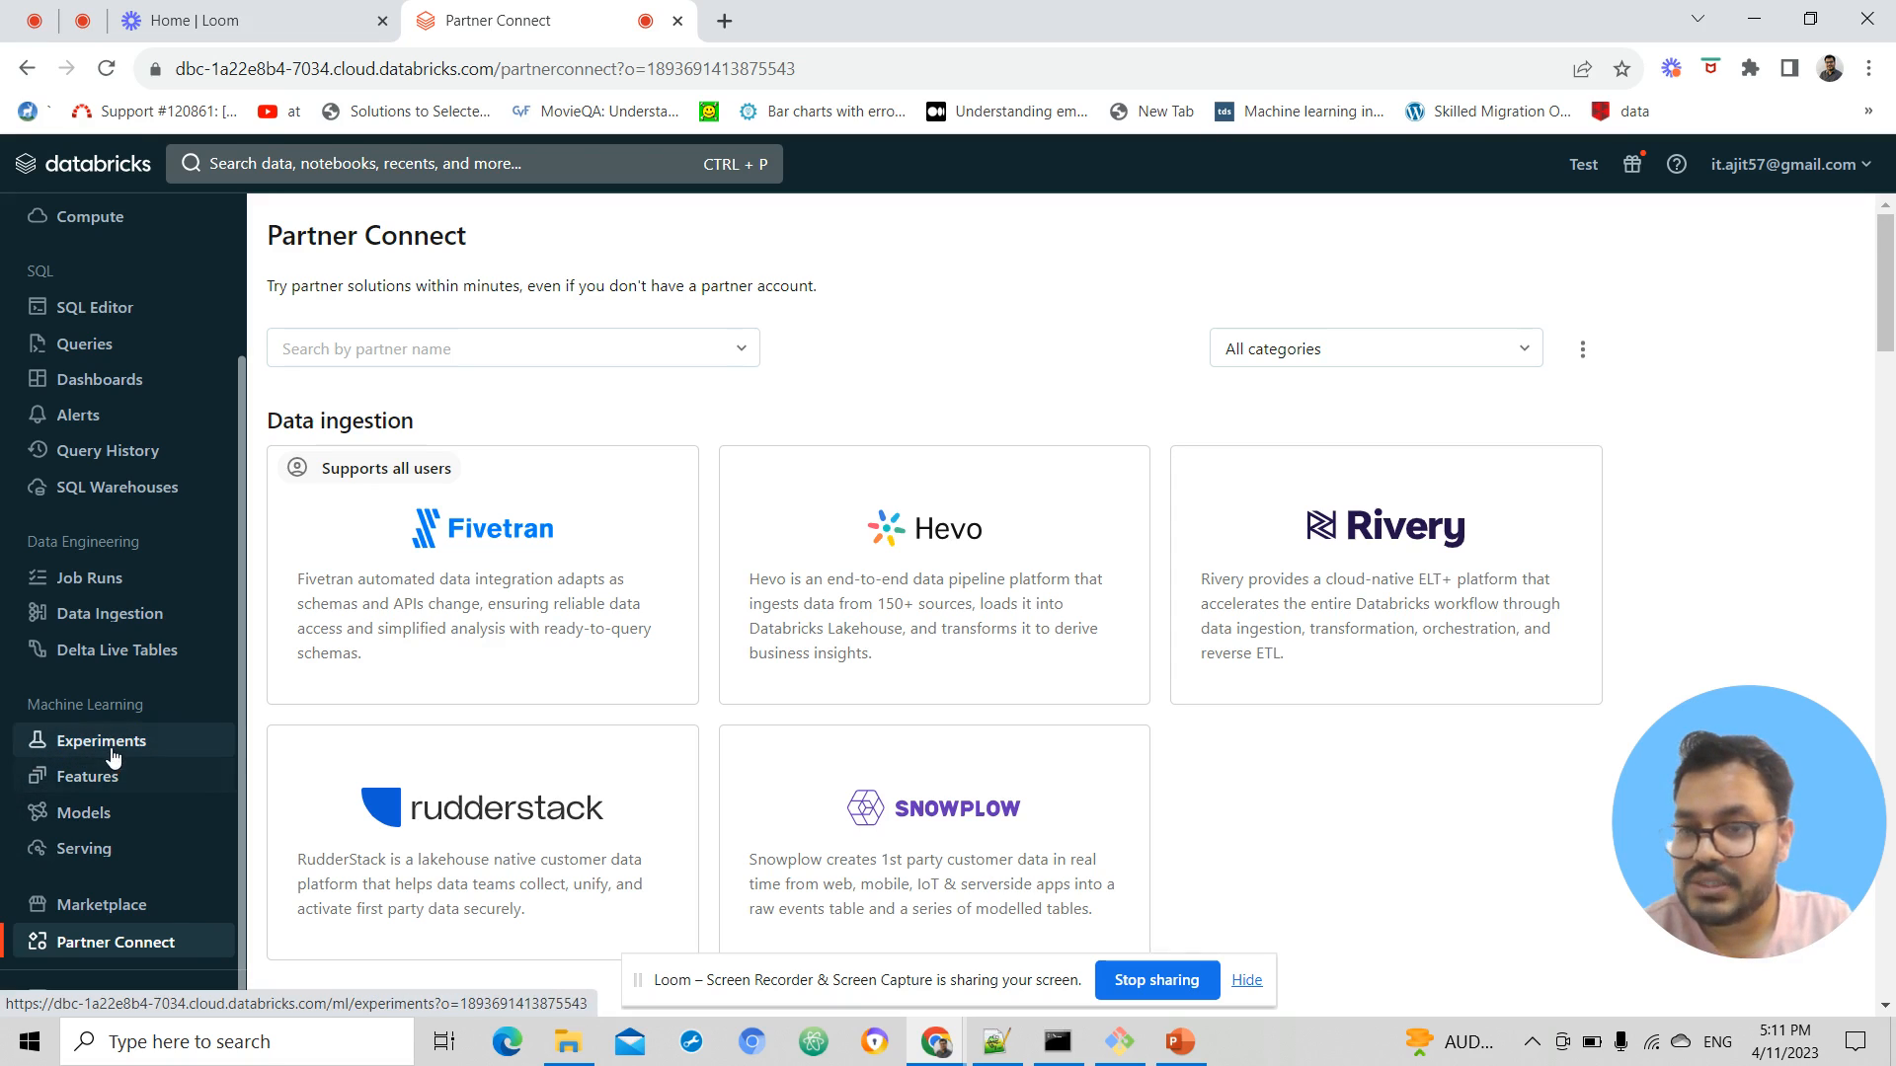
Show the empty Experiments list under Machine Learning
{"action": "left_click", "coordinate": [98, 740]}
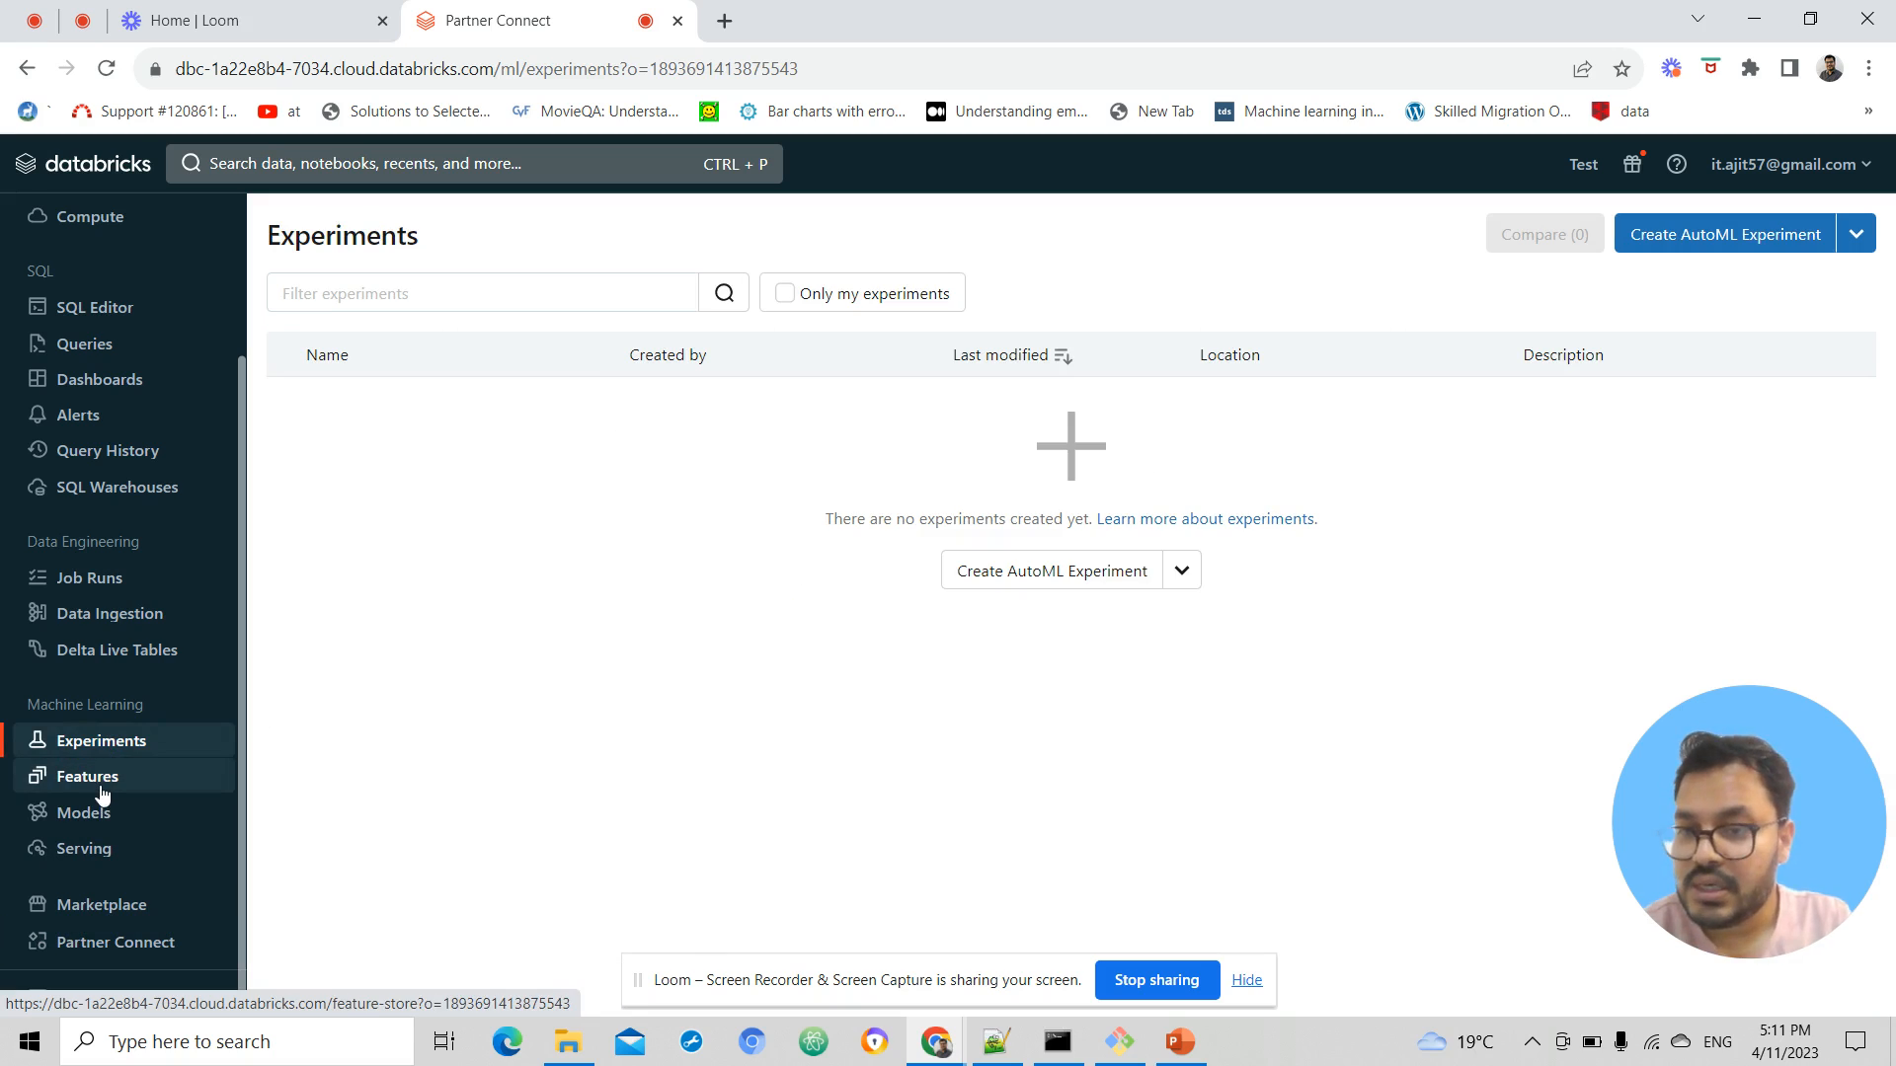
{"action": "mouse_move", "coordinate": [164, 756]}
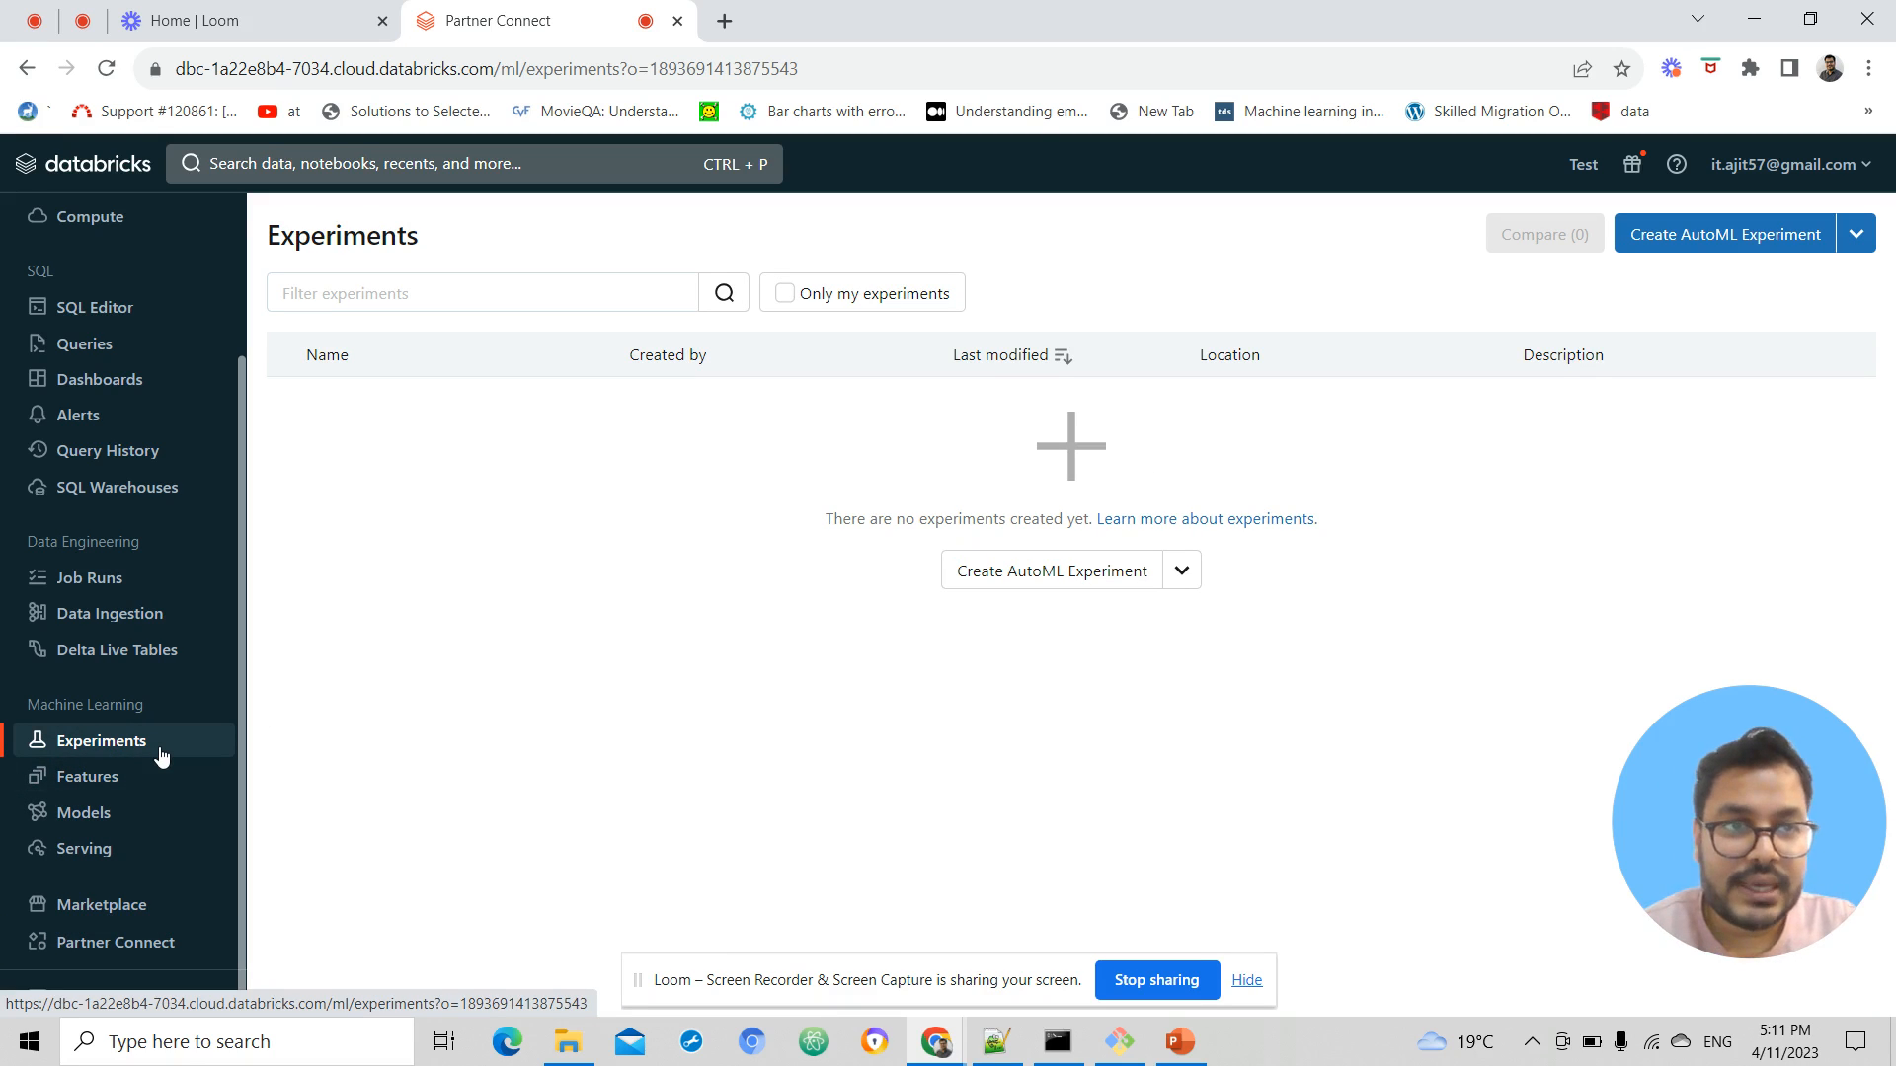
{"action": "mouse_move", "coordinate": [1688, 263]}
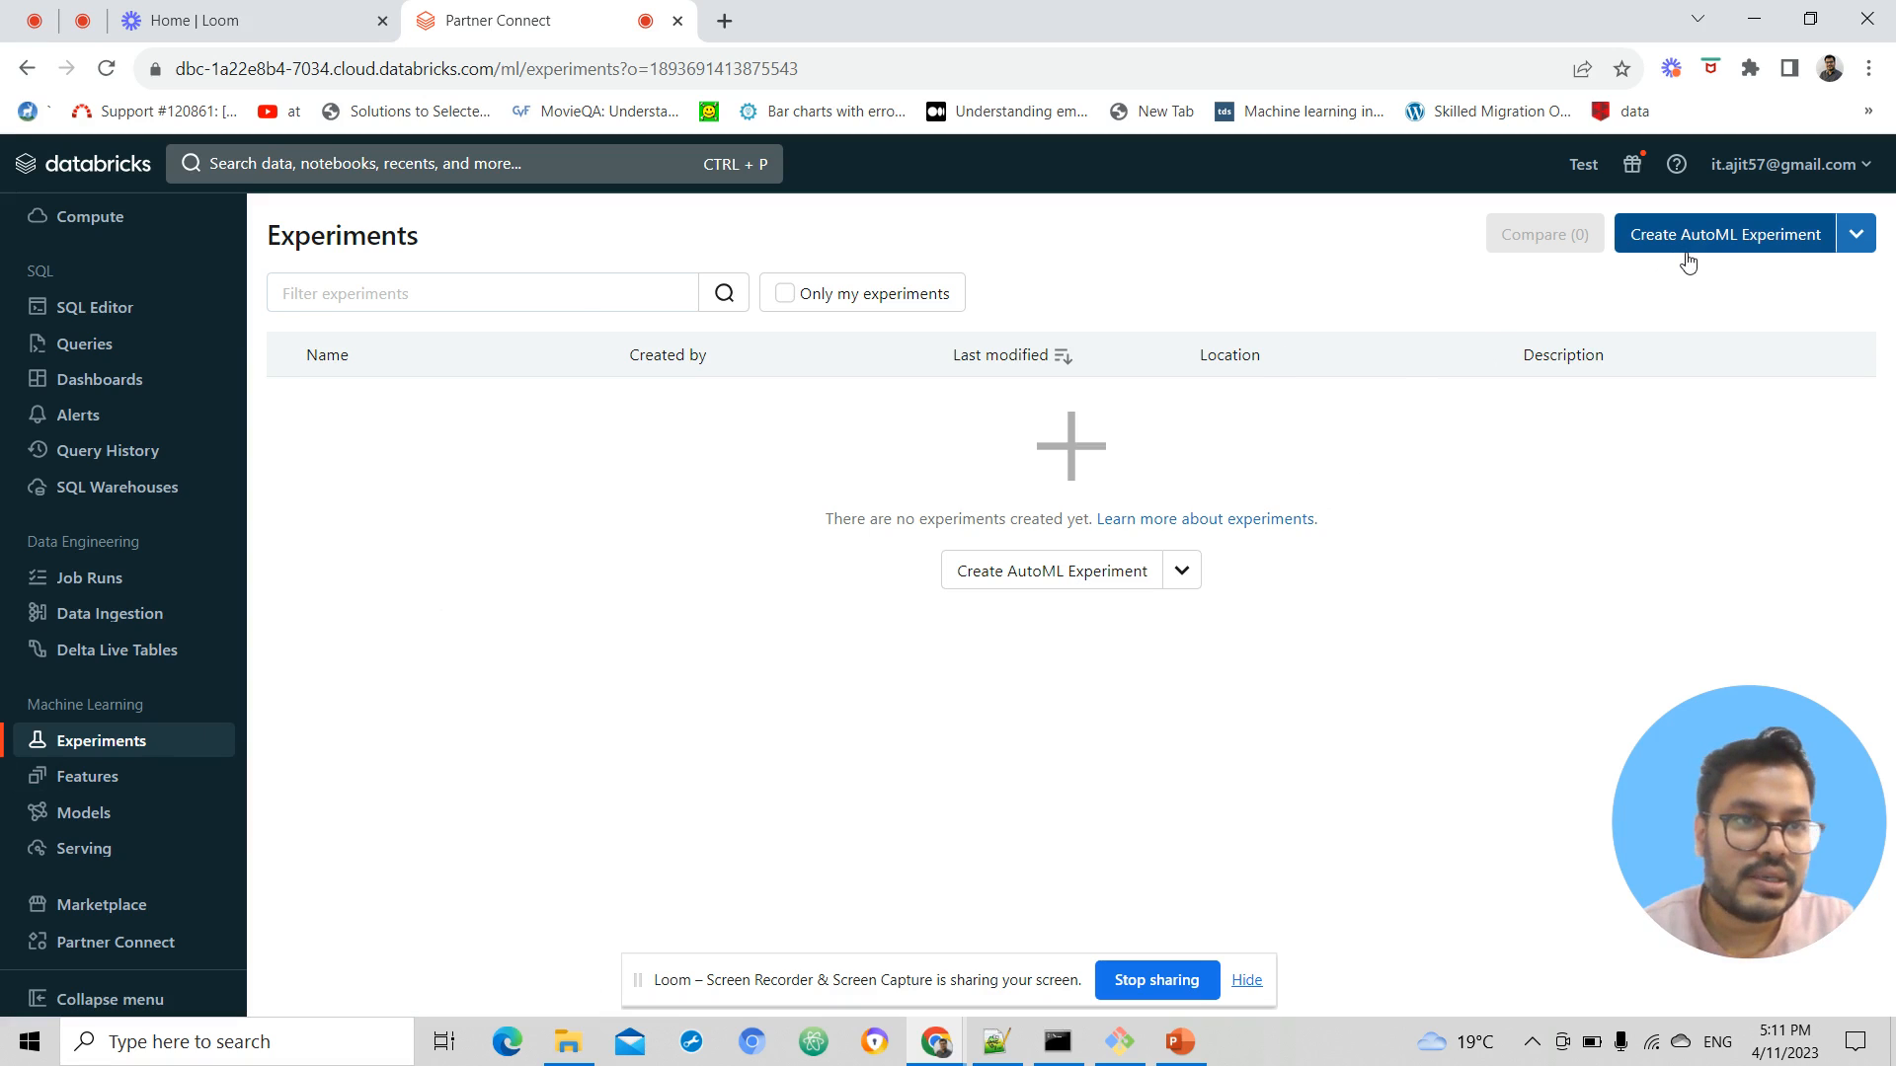
{"action": "mouse_move", "coordinate": [1759, 249]}
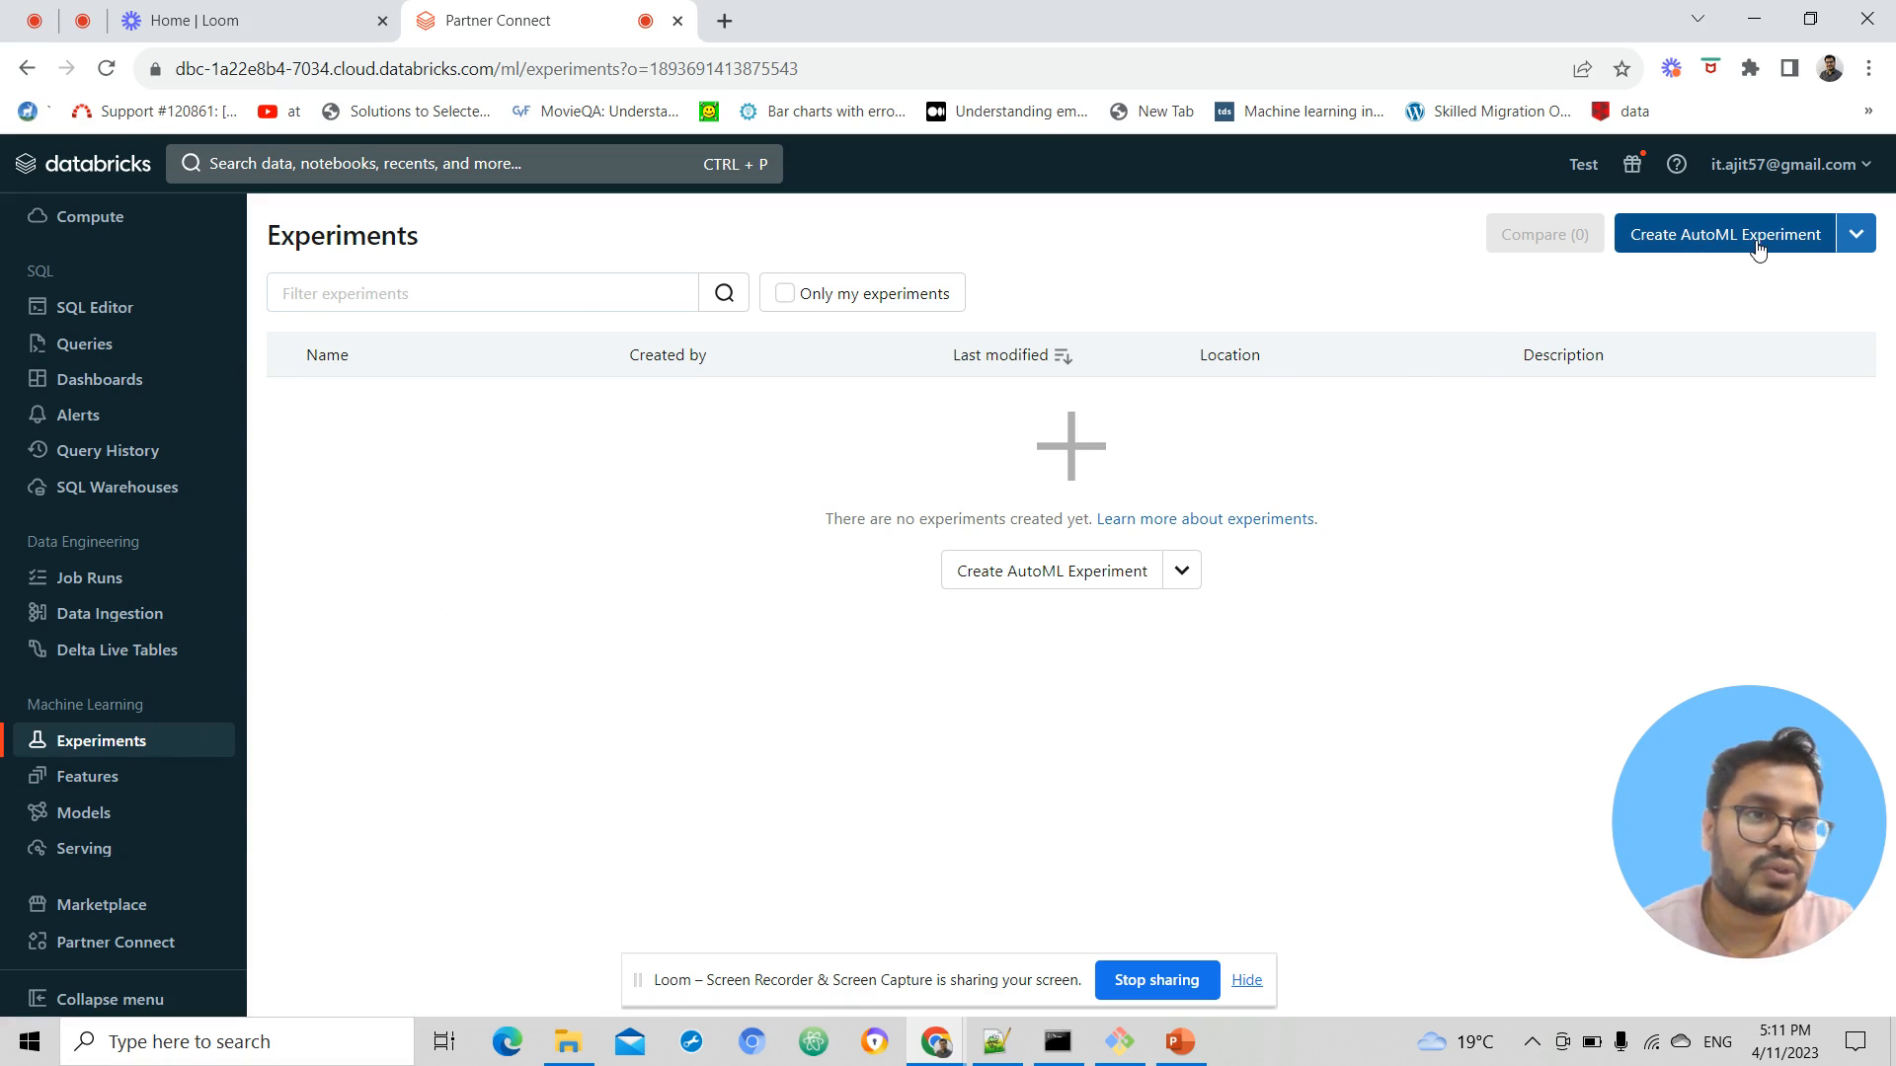
{"action": "mouse_move", "coordinate": [881, 665]}
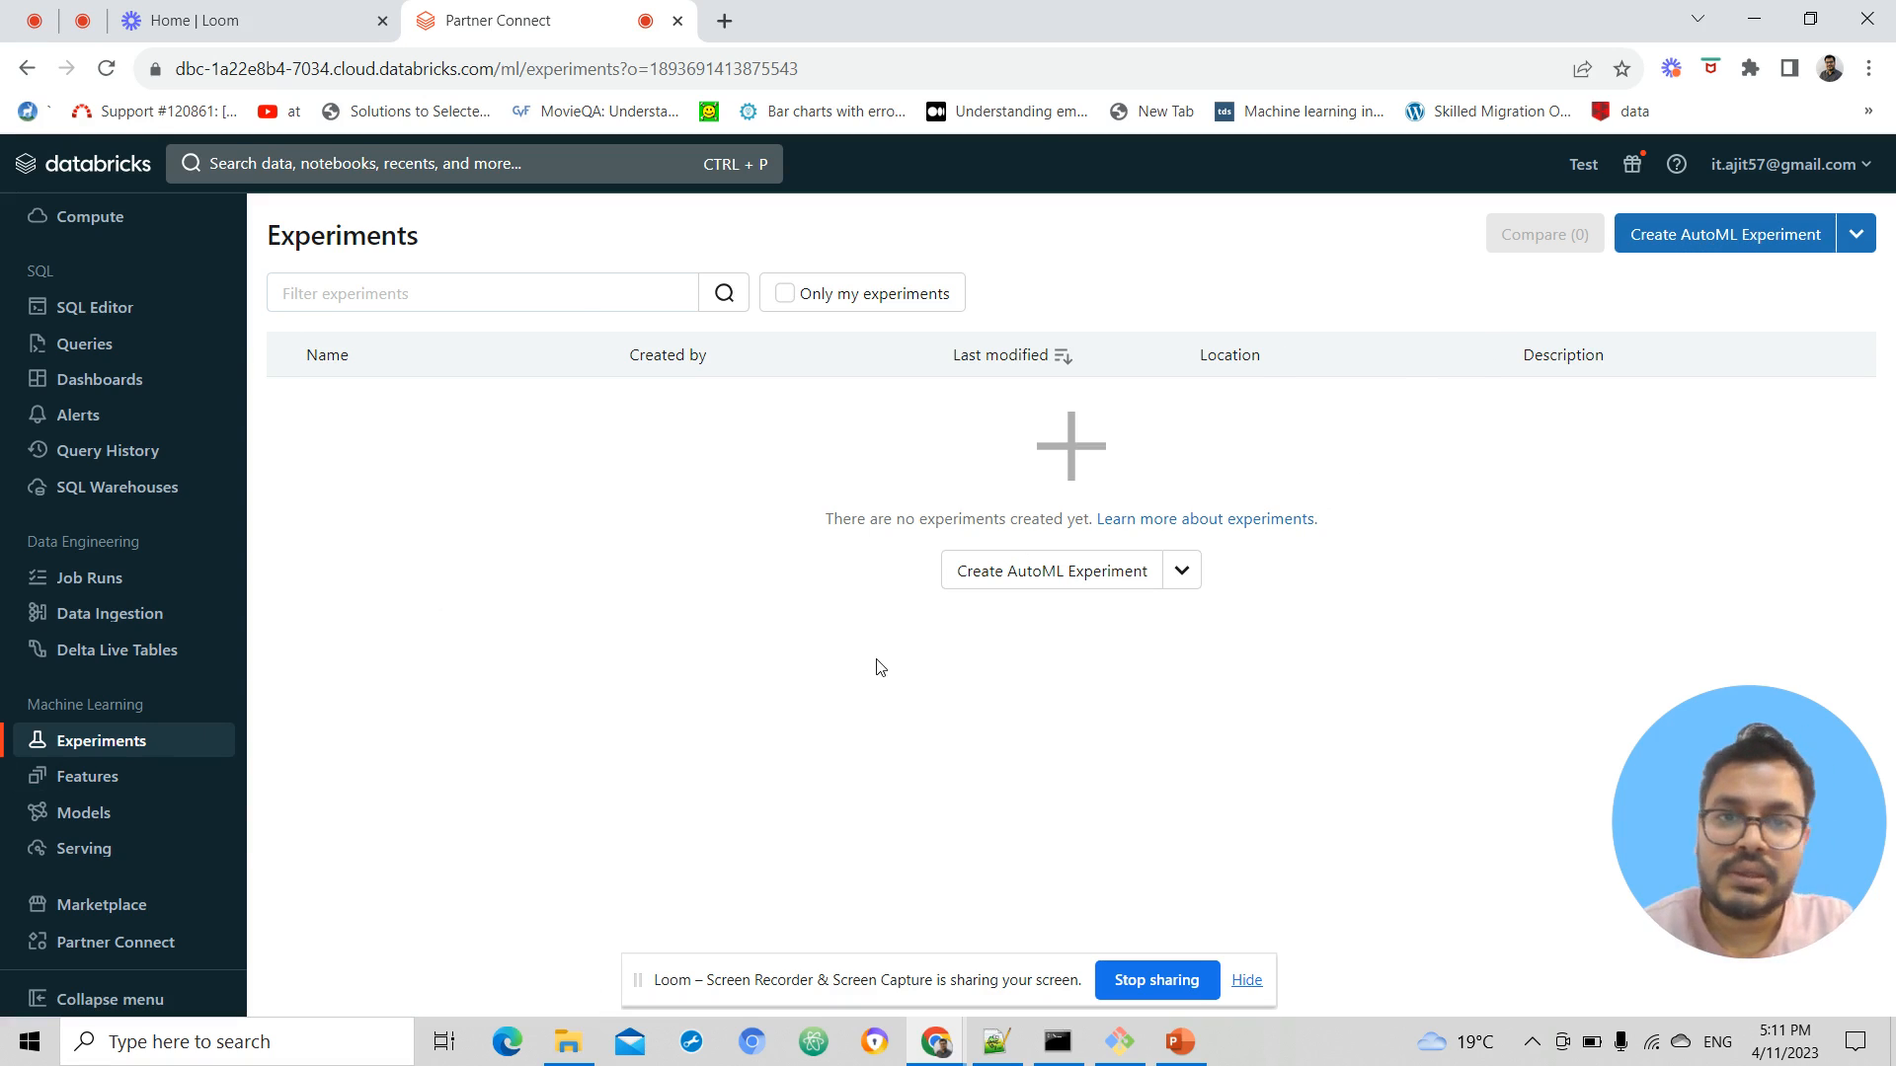